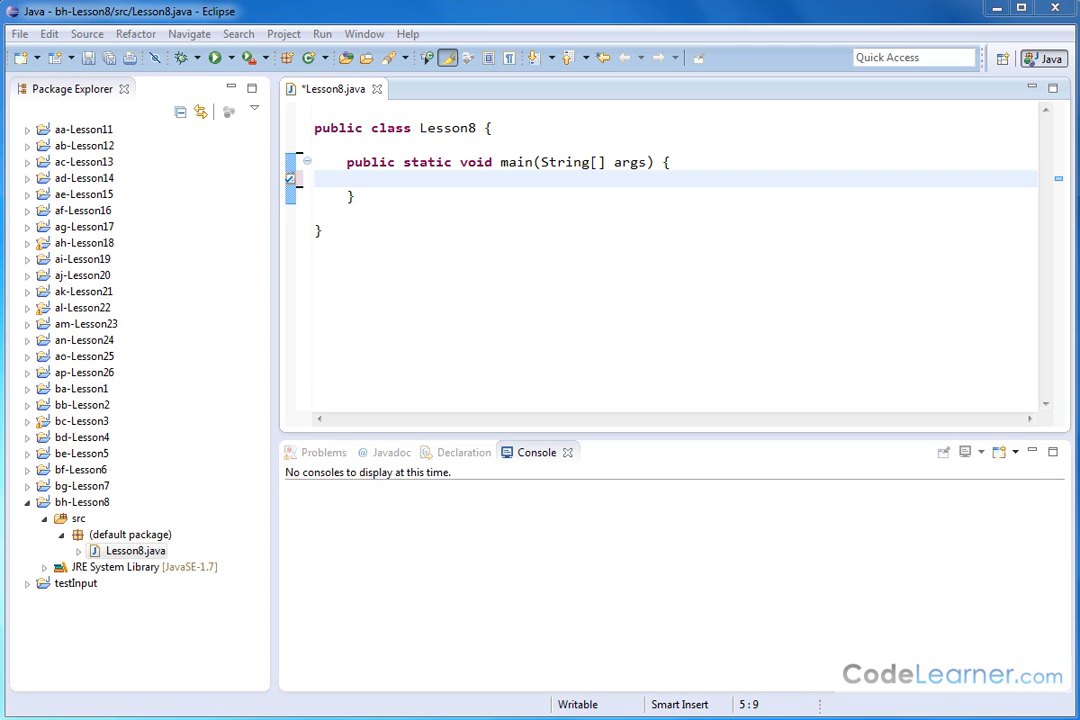
pyautogui.moveTo(508, 176)
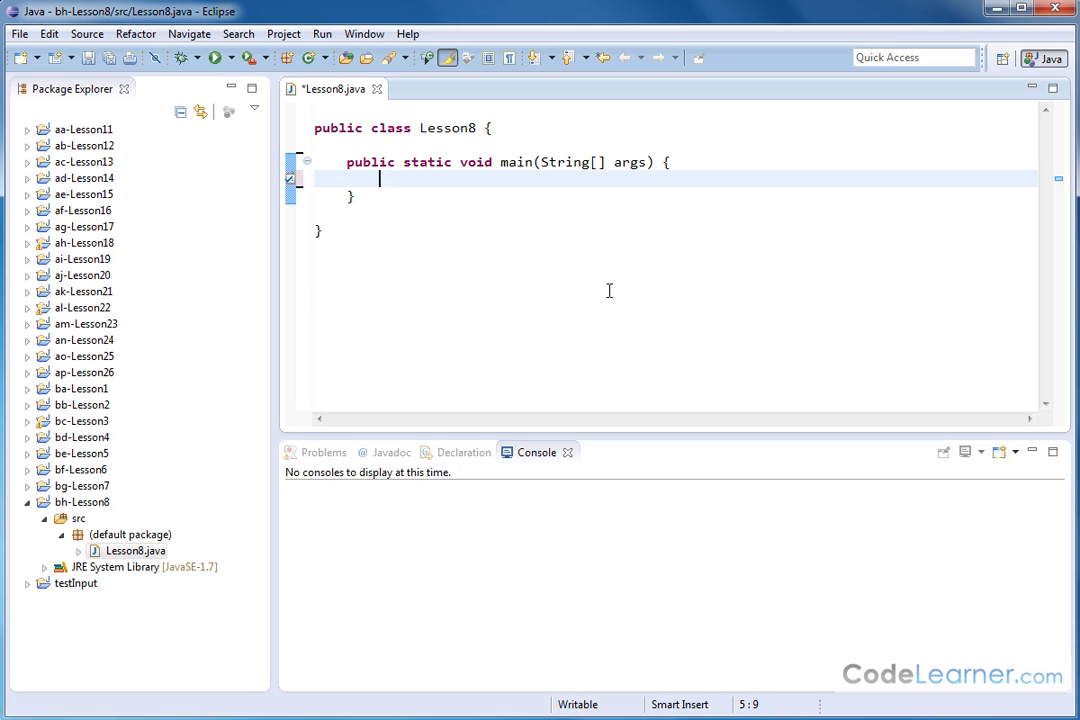
pyautogui.moveTo(504, 218)
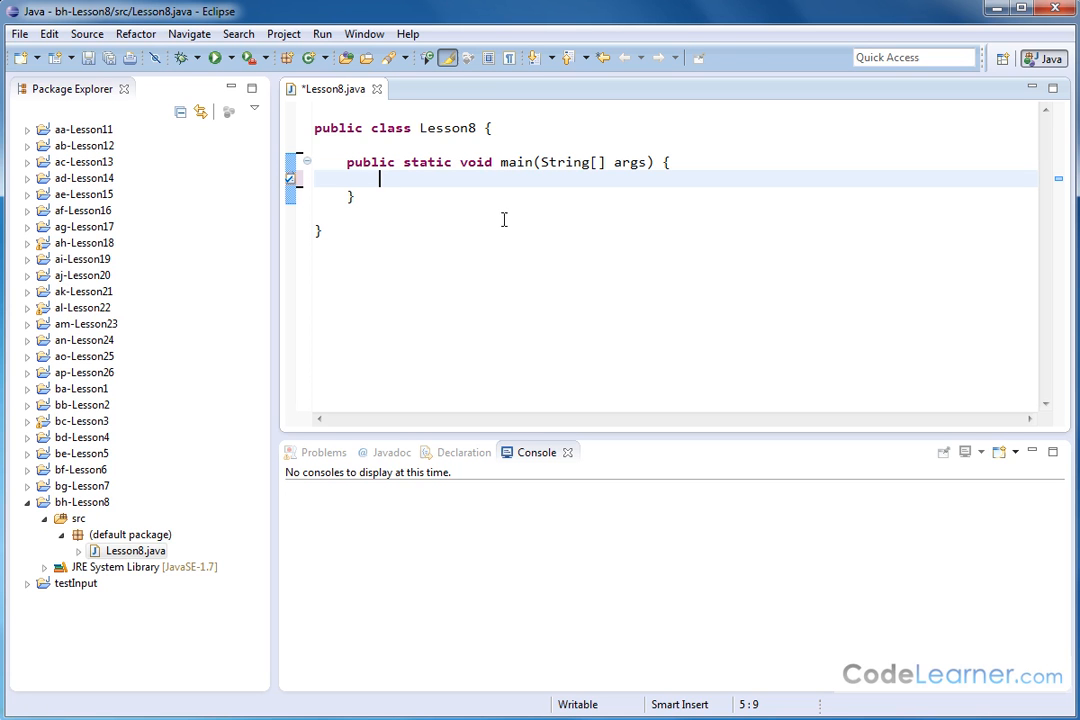
pyautogui.moveTo(450, 178)
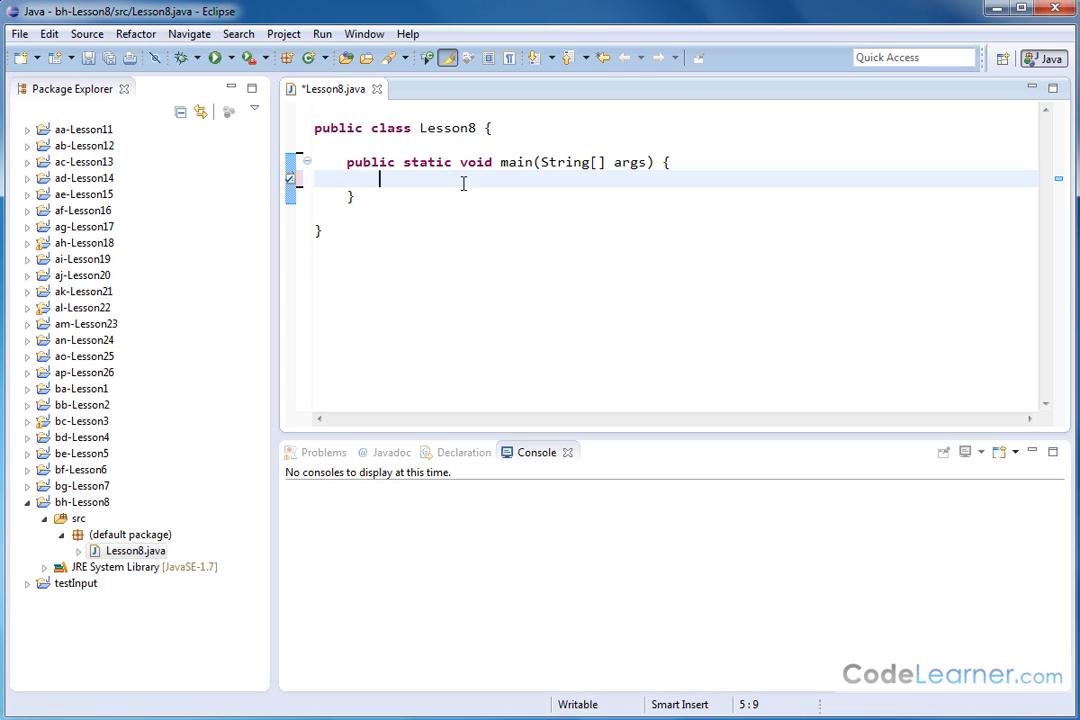
pyautogui.moveTo(528, 280)
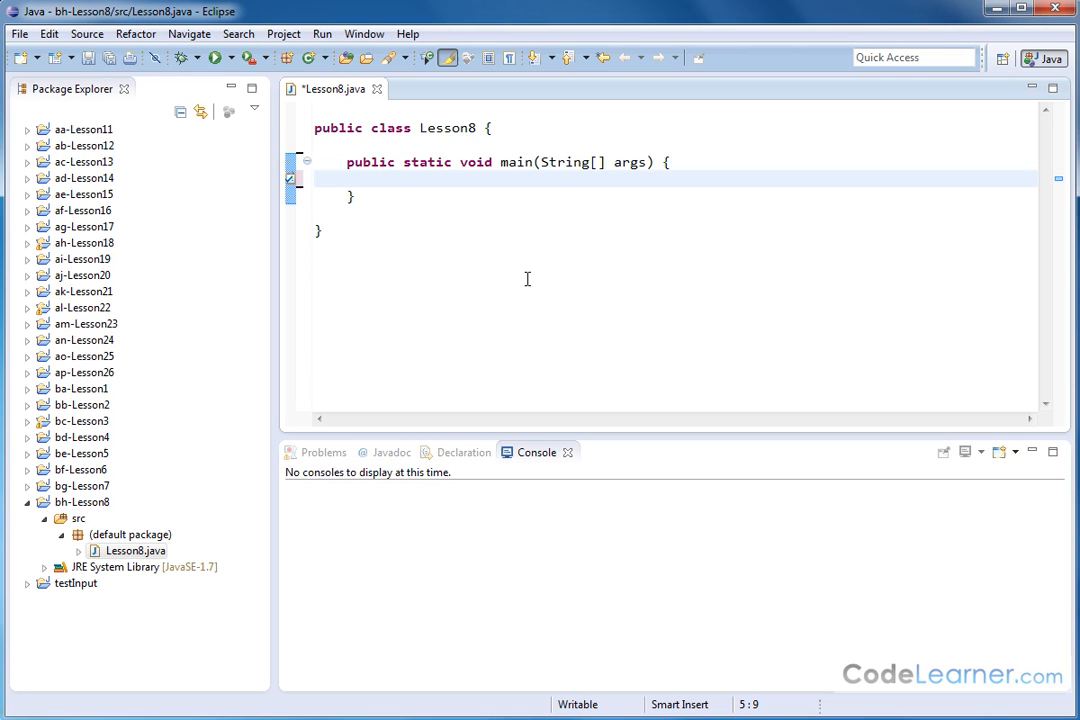
# Step: Declare 'int i;' at the start of the main method
pyautogui.write('int')
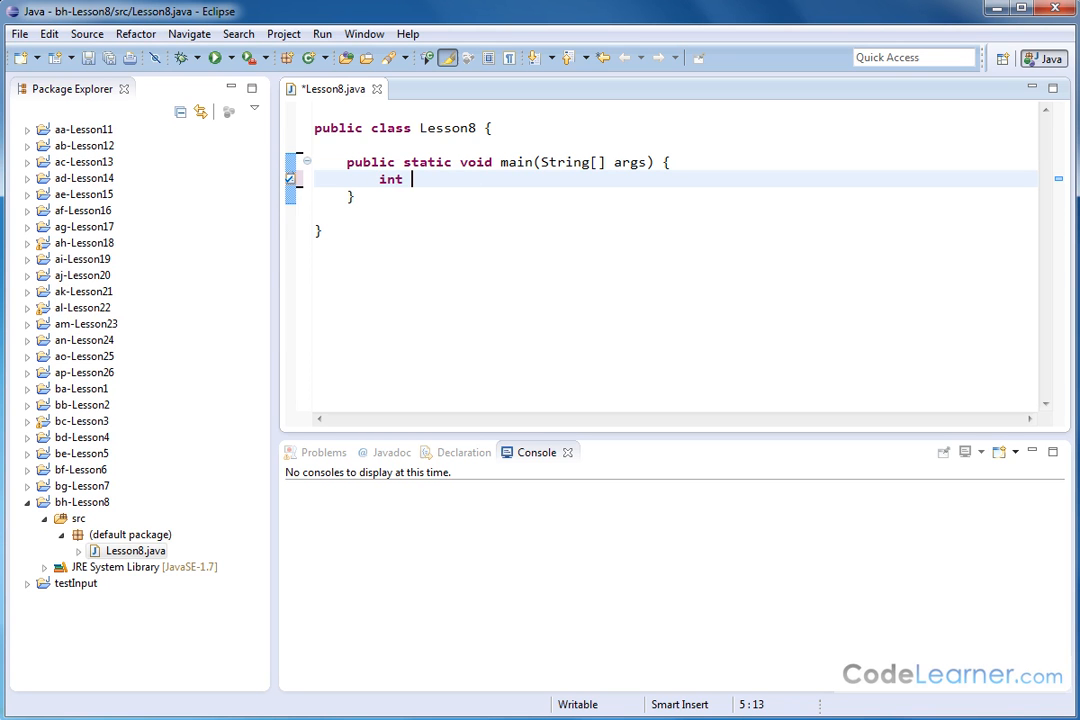
pyautogui.write('i;')
pyautogui.write('fo')
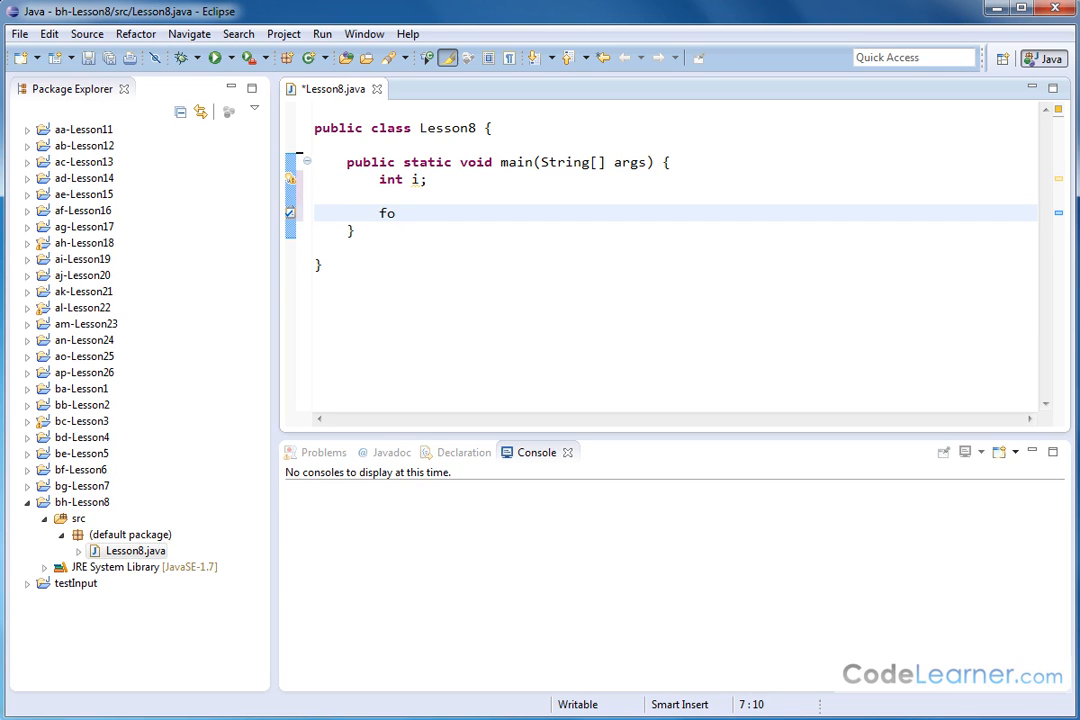
# Step: Write 'for(i=1; i<=10; i++)' with an empty braced body, highlighting the i++ increment
pyautogui.write('r(')
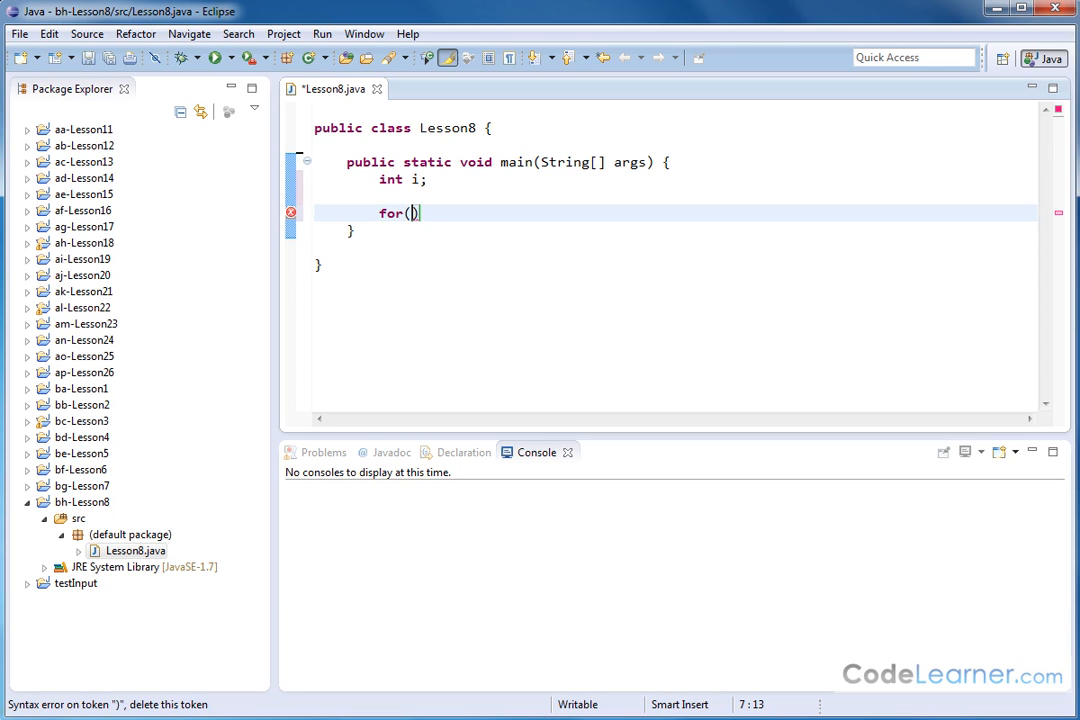
pyautogui.write('i=1')
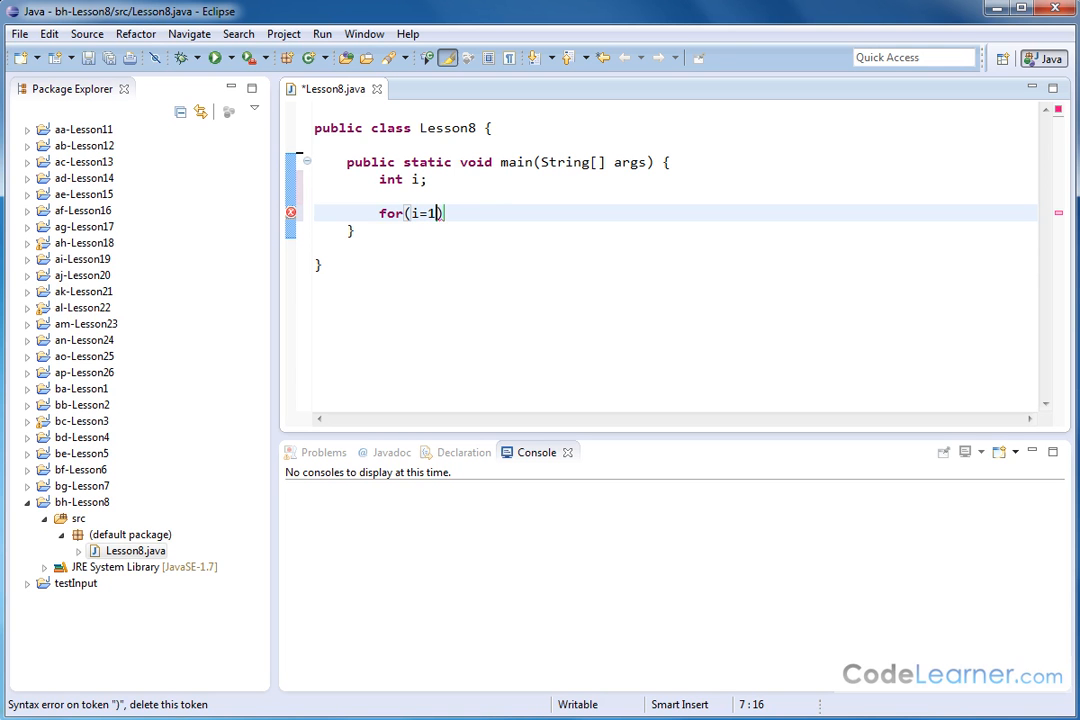
pyautogui.write(';')
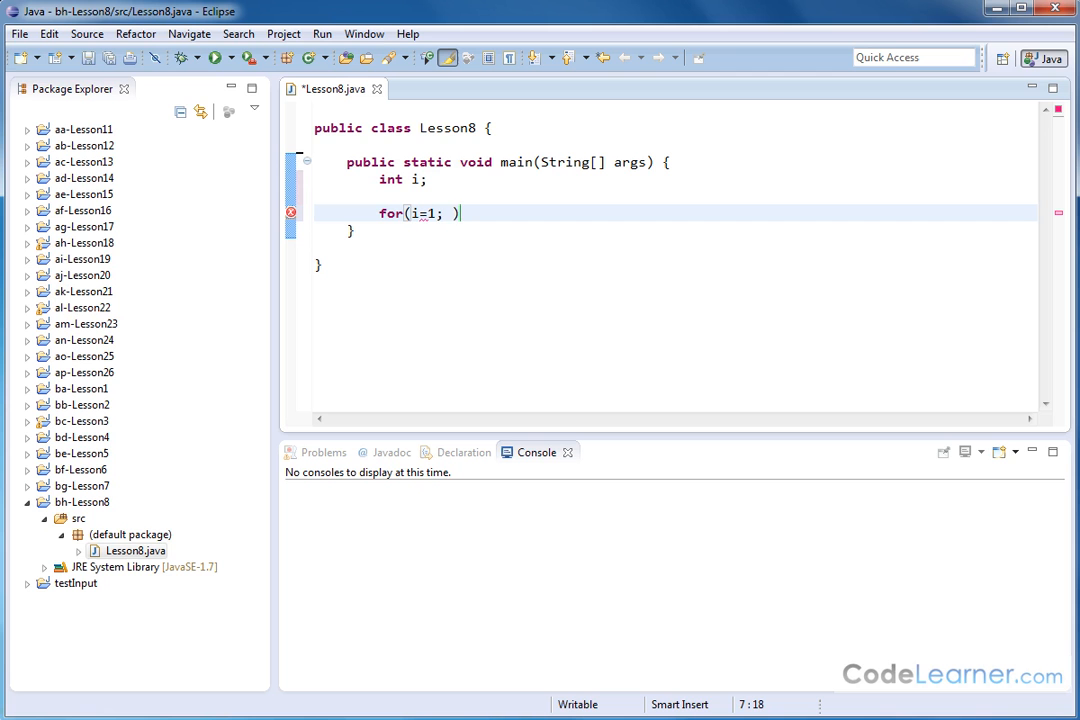
pyautogui.write('i')
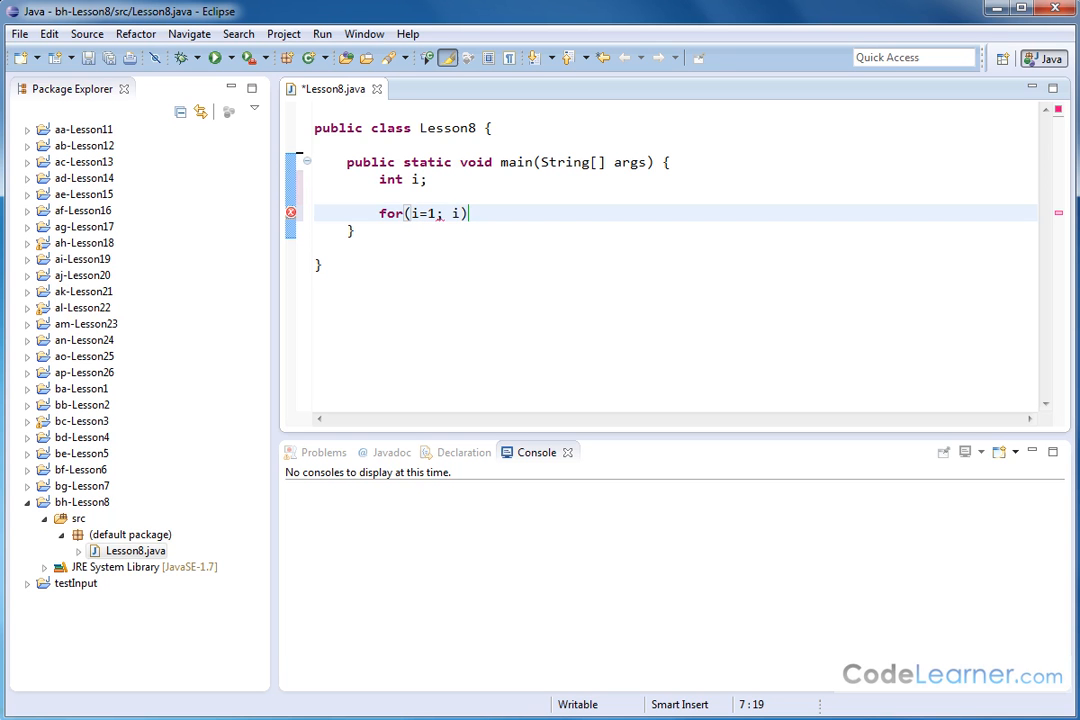
pyautogui.write('<')
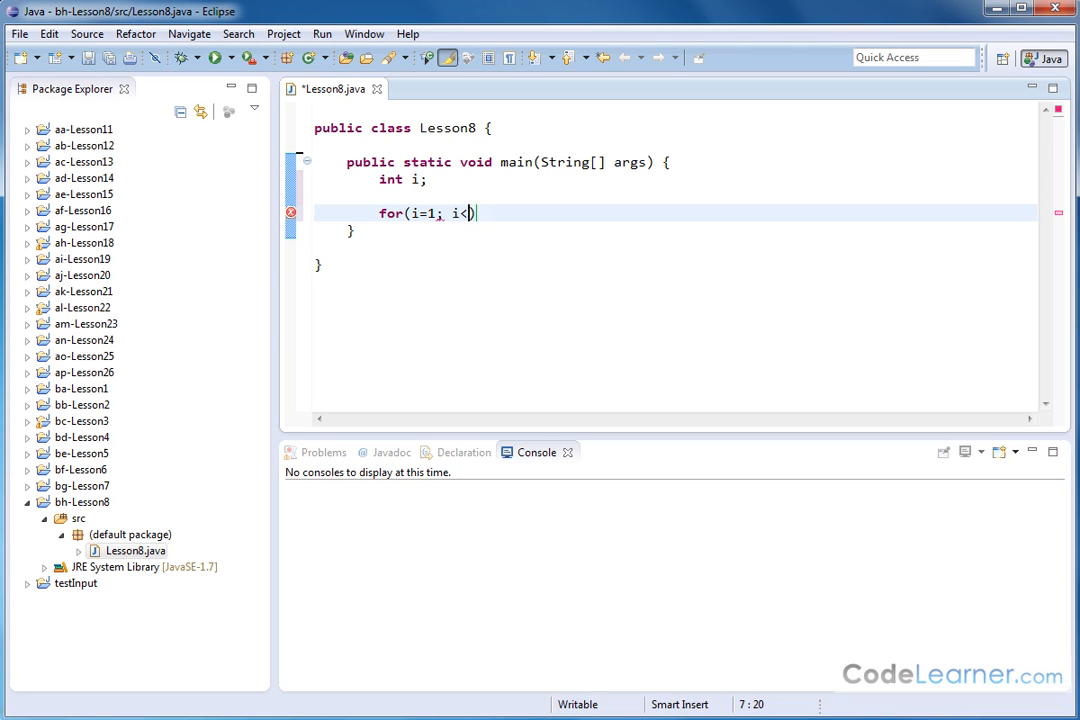
pyautogui.write('=10; i++')
pyautogui.write('{')
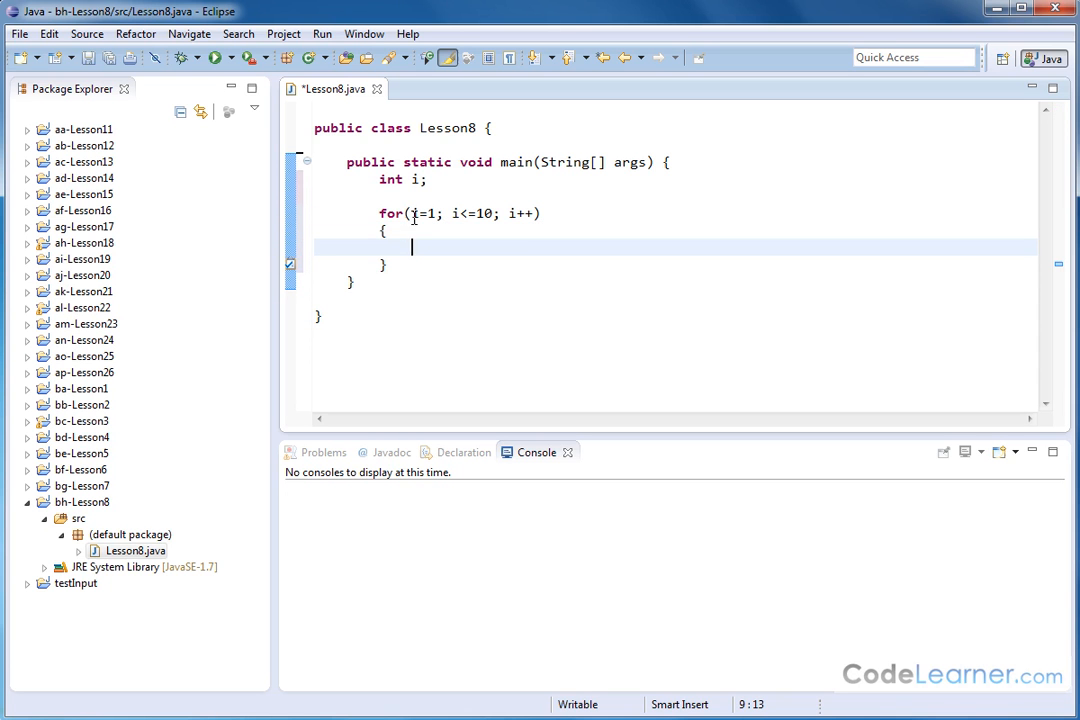
pyautogui.moveTo(384, 230); pyautogui.dragTo(386, 264)
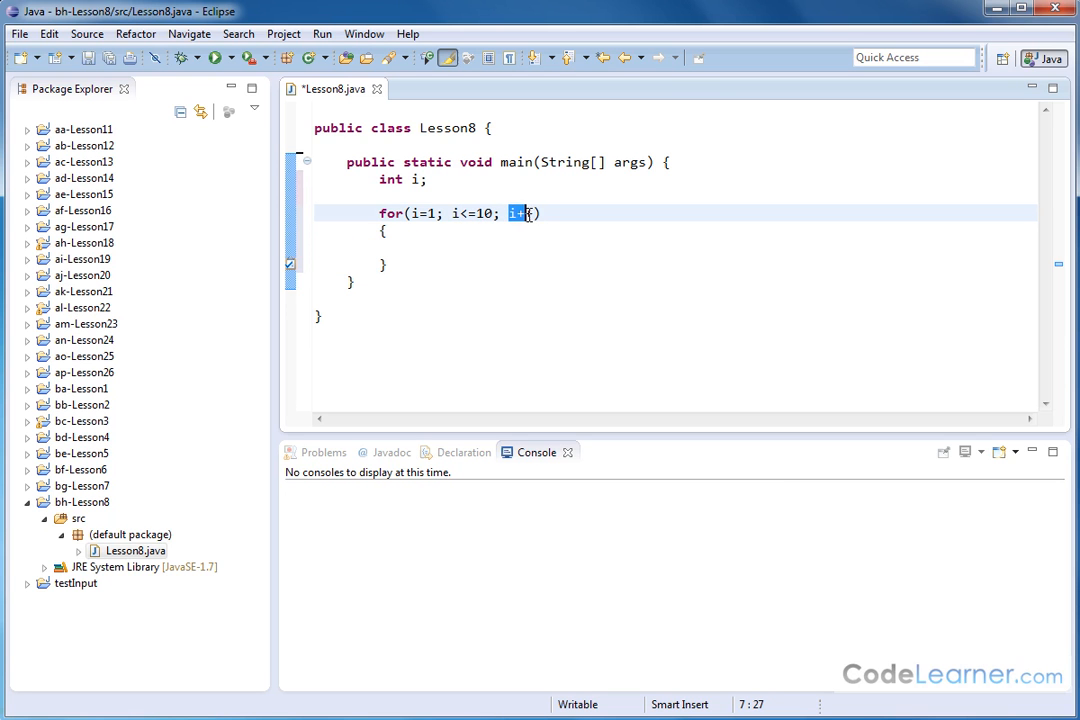
pyautogui.write('+')
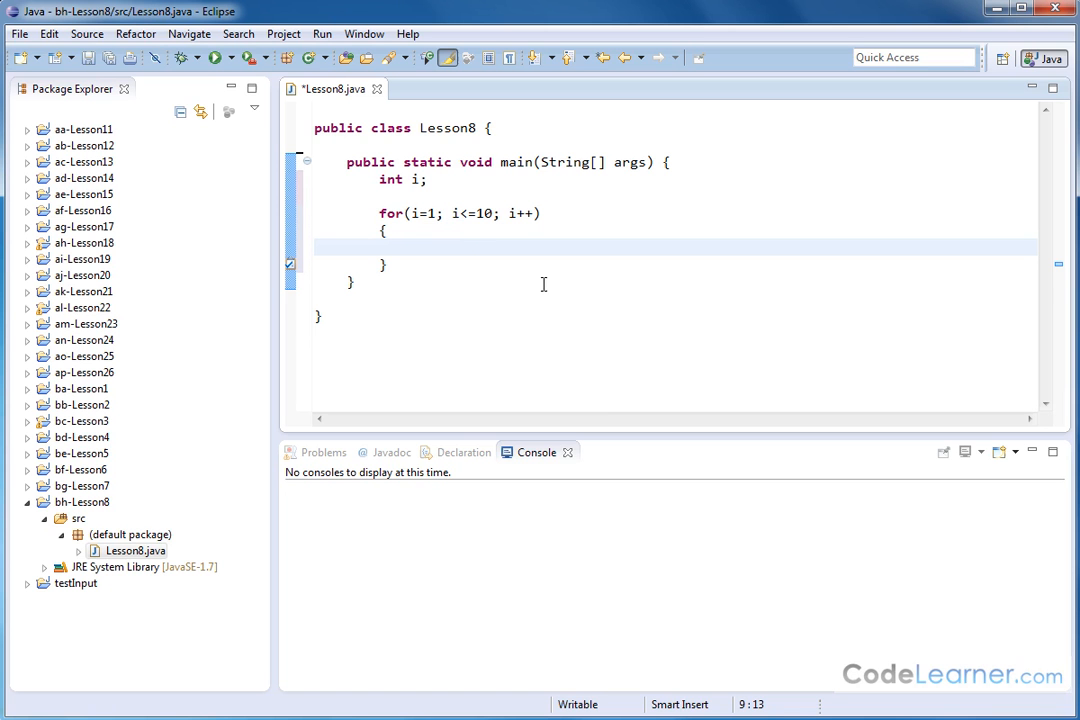
# Step: Add System.out.println("This is loop number: " + i); inside the loop and save Lesson8
pyautogui.write('System.')
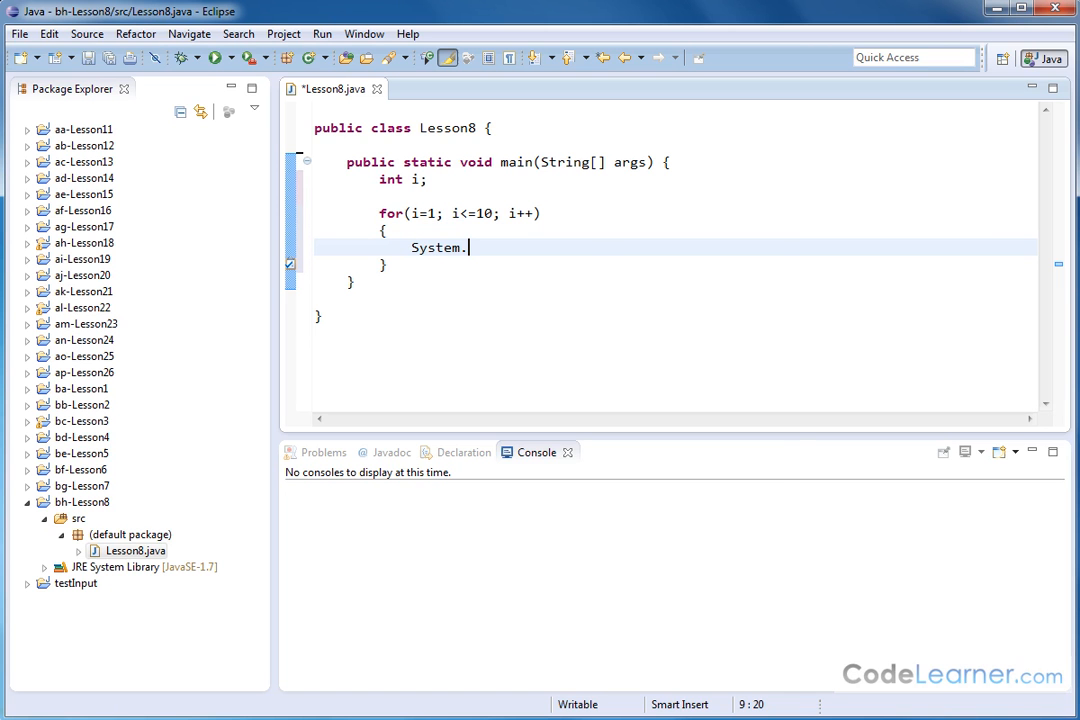
pyautogui.write('out.prinln();')
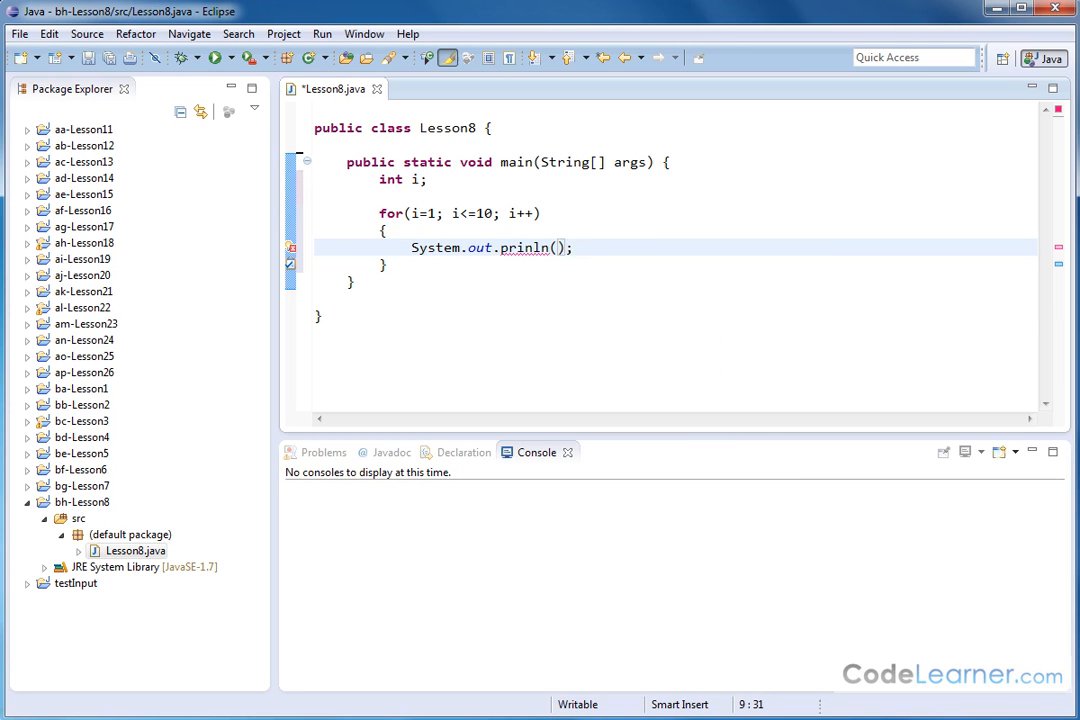
pyautogui.write('"This i')
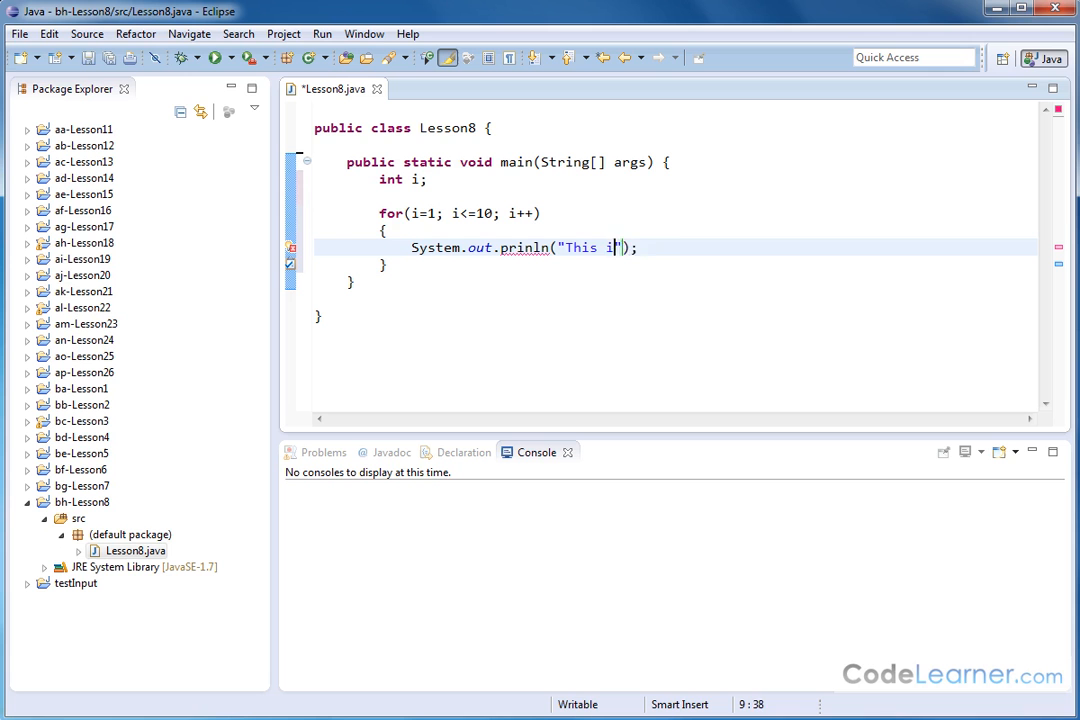
pyautogui.write('s loop number')
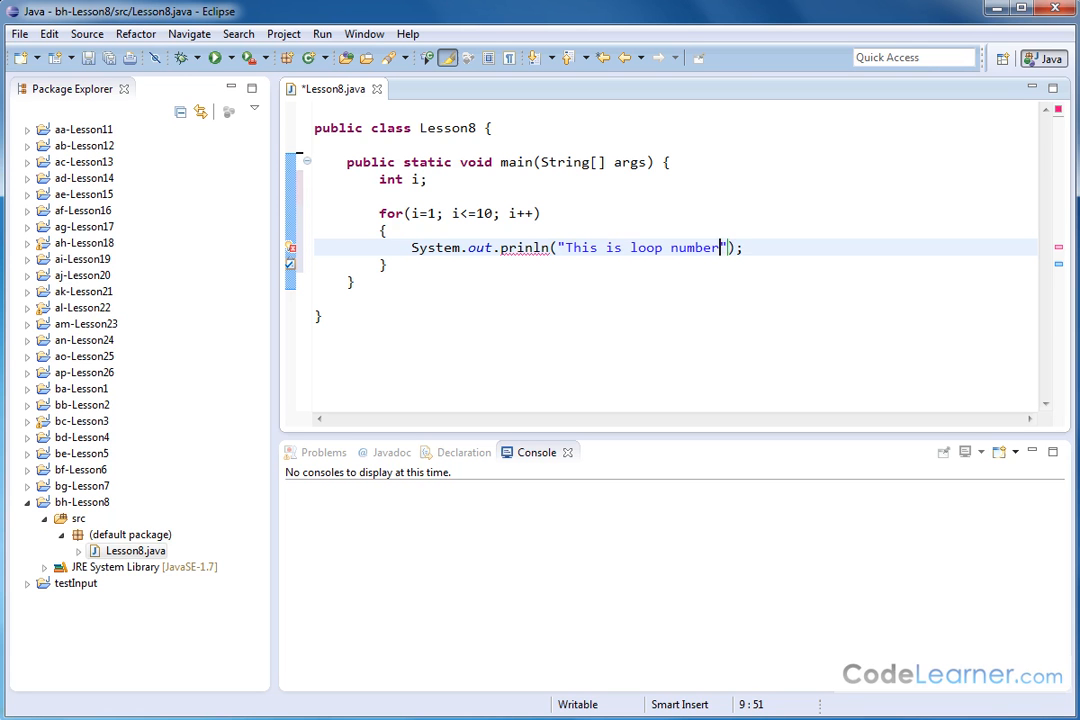
pyautogui.write(': " +')
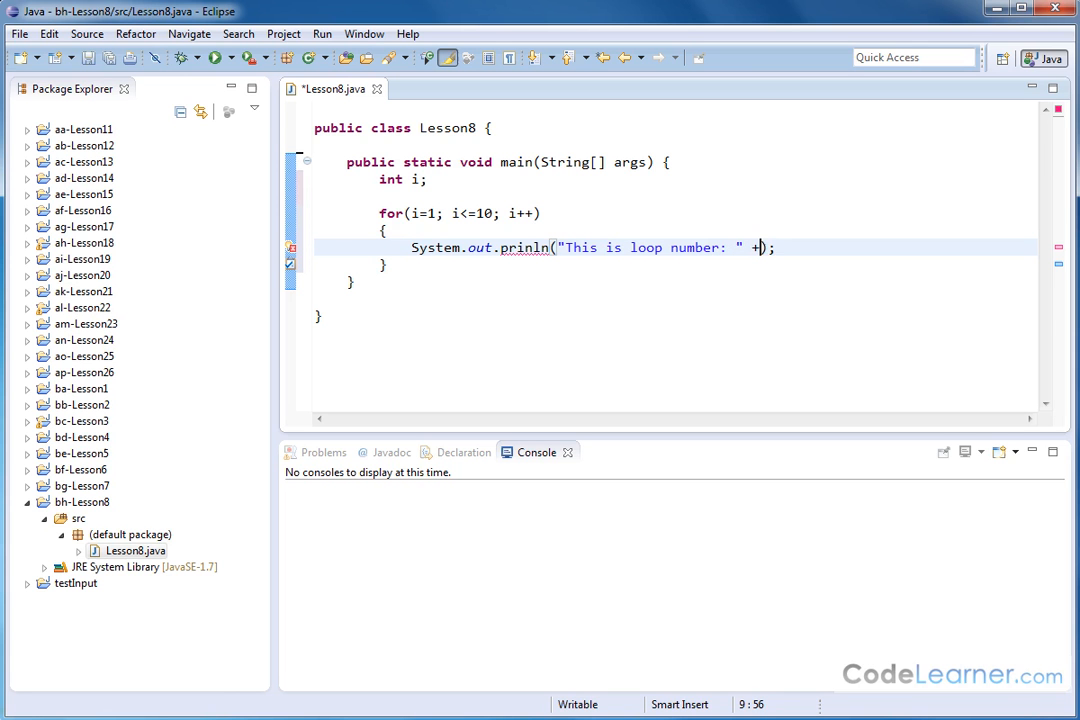
pyautogui.write('i')
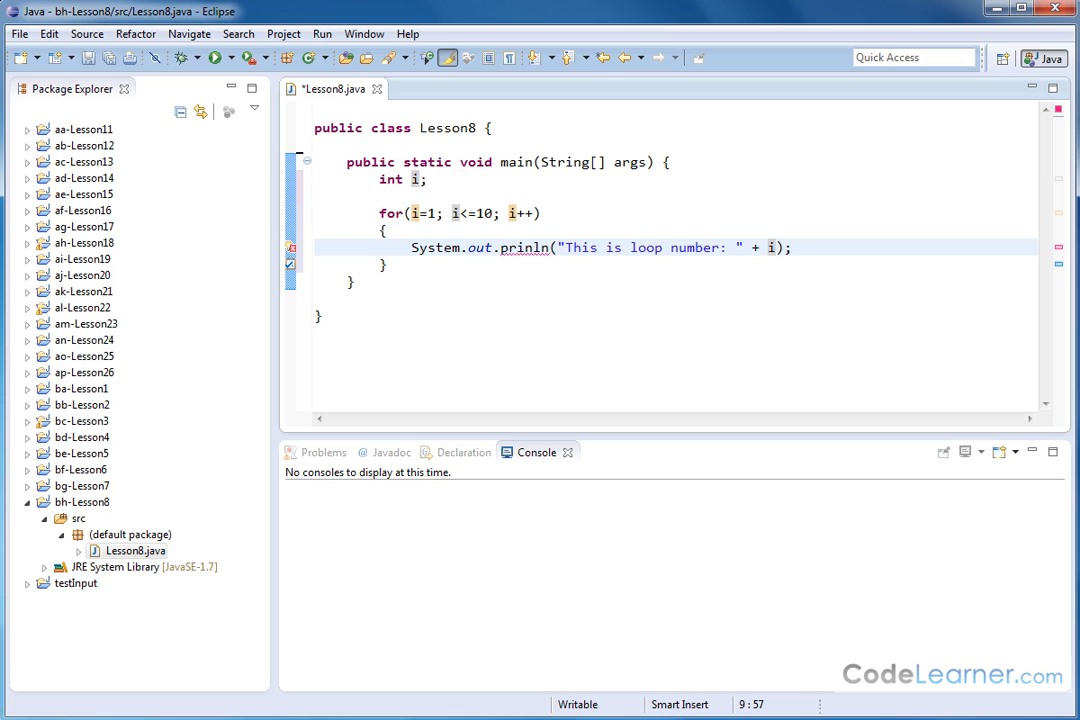
pyautogui.press('ctrl+s')
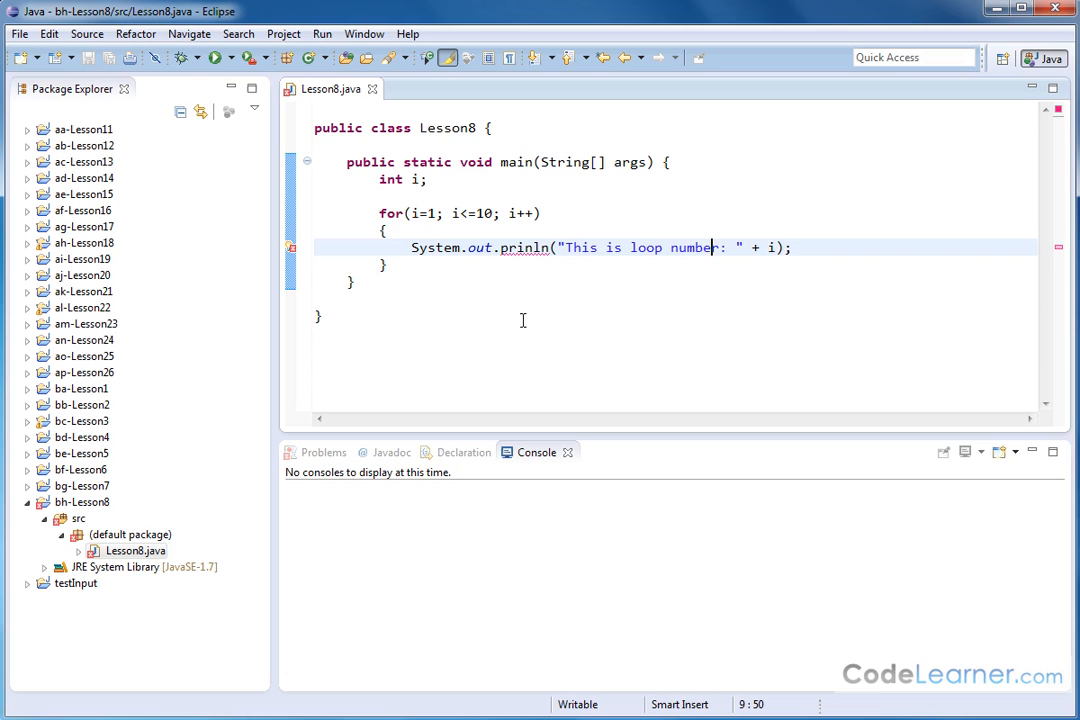
# Step: Cancel the error-blocked launch and insert the missing 't' to spell println correctly
pyautogui.click(216, 56)
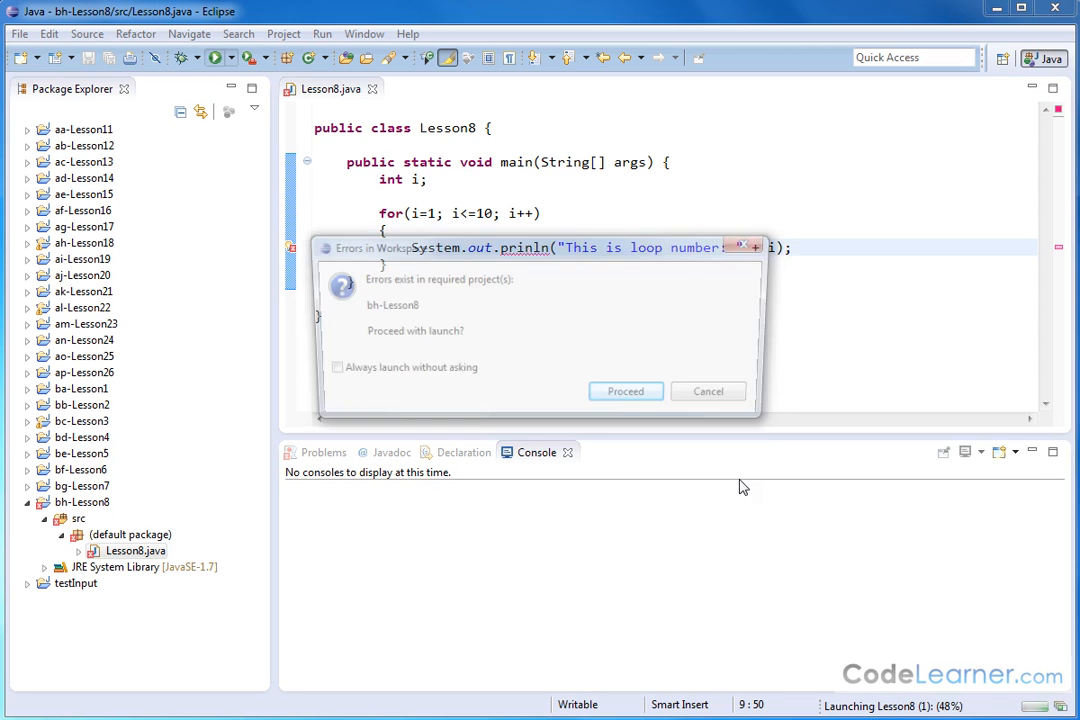
pyautogui.click(708, 390)
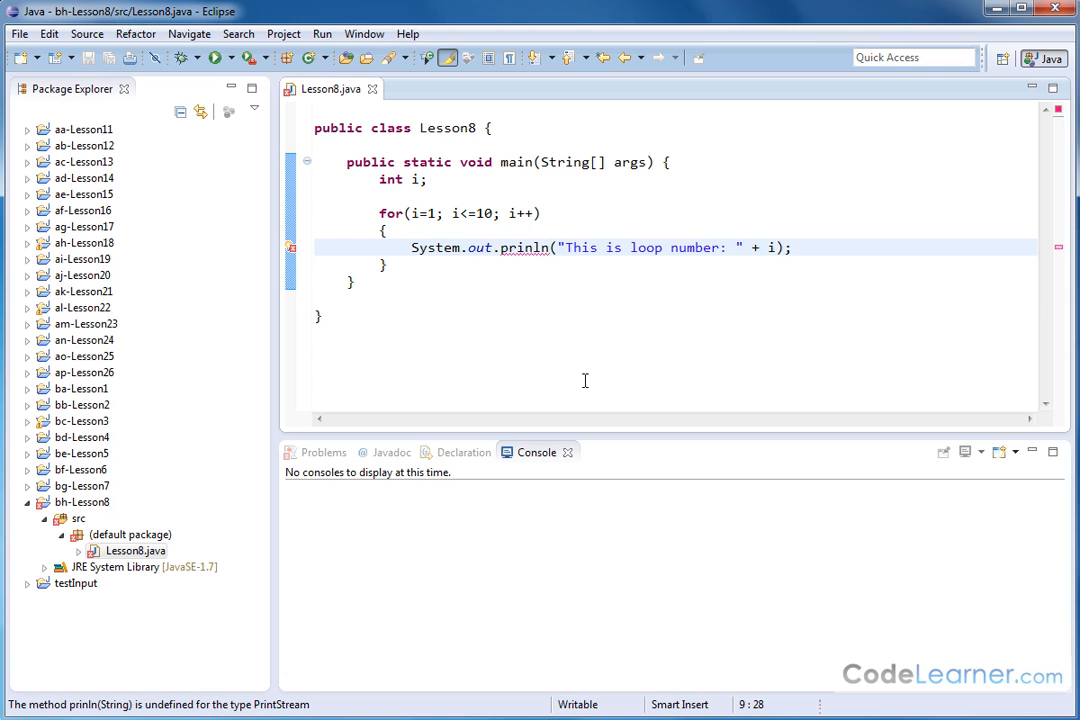
pyautogui.write('t')
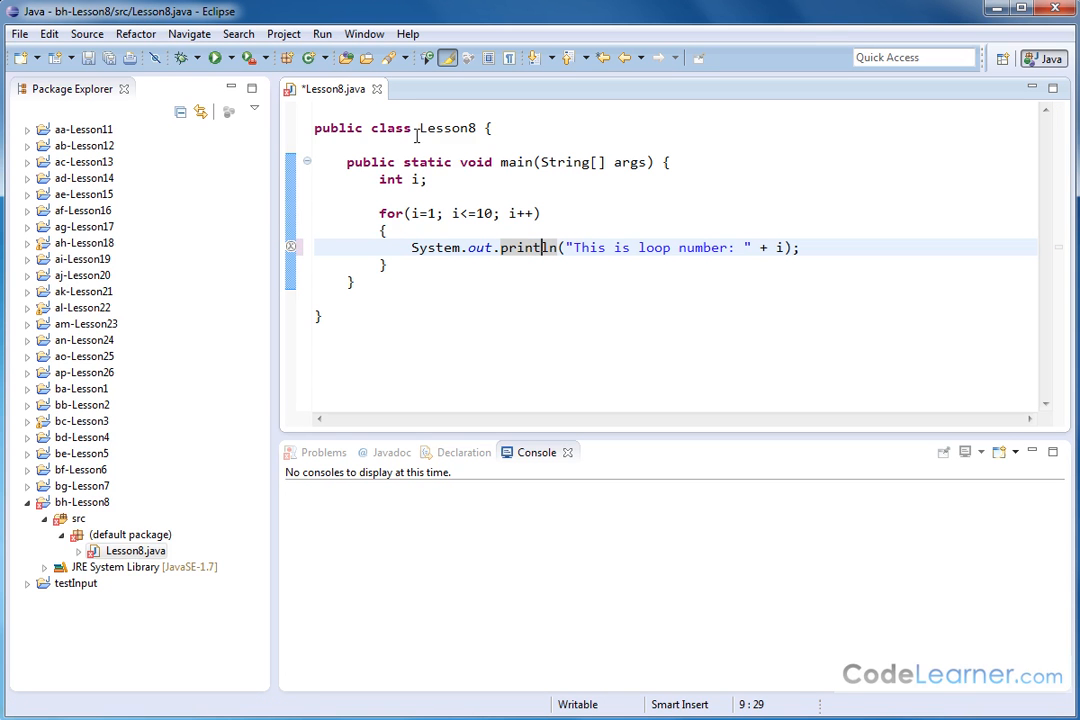
pyautogui.click(212, 56)
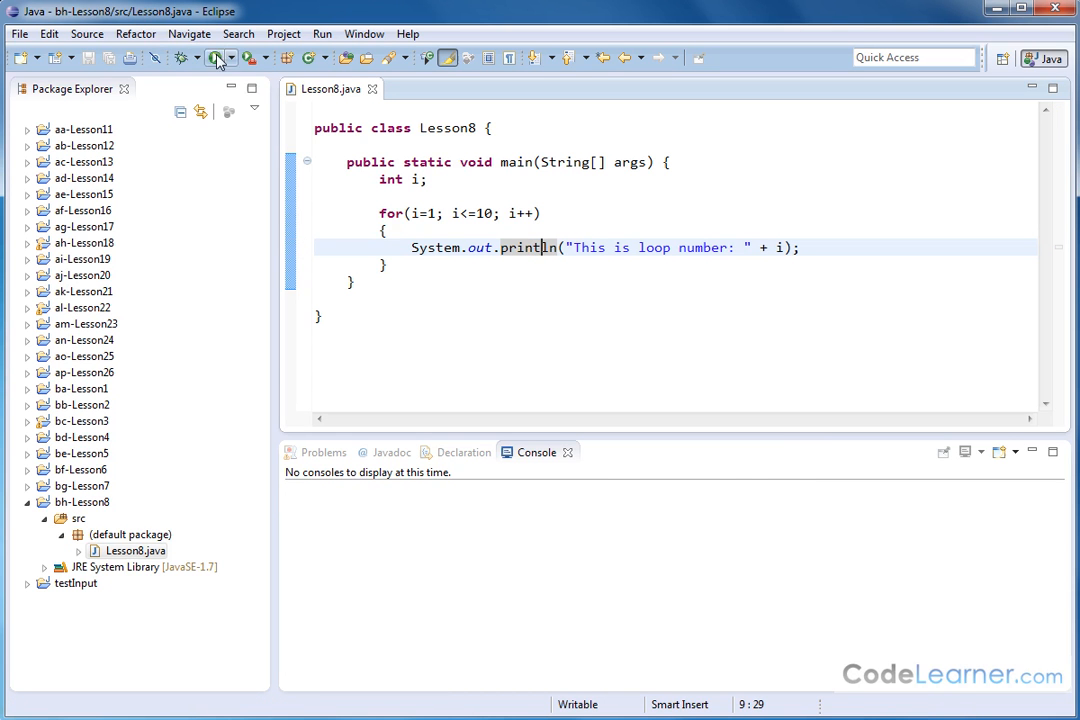
pyautogui.click(212, 56)
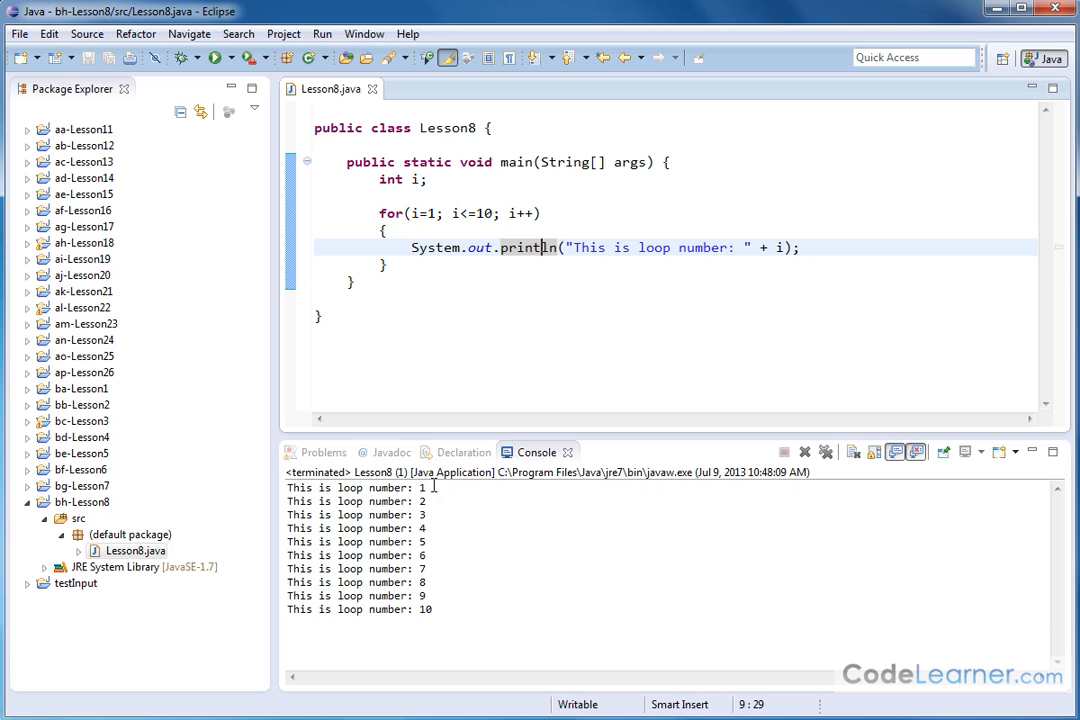
pyautogui.moveTo(496, 584)
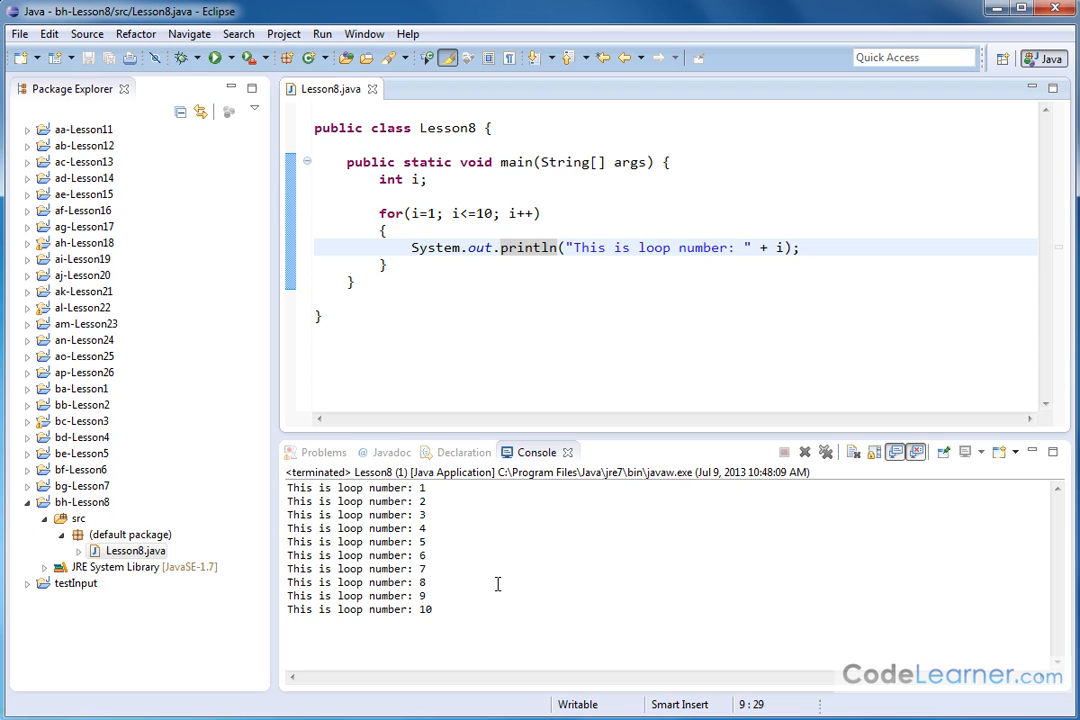
pyautogui.moveTo(434, 300)
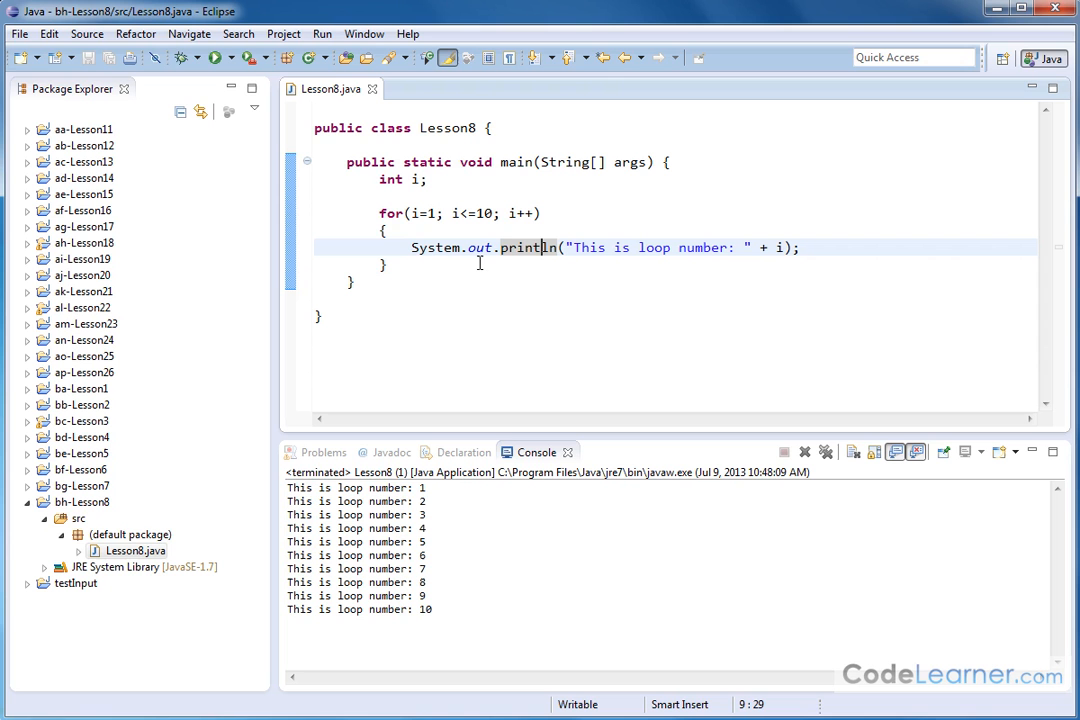
pyautogui.moveTo(576, 252)
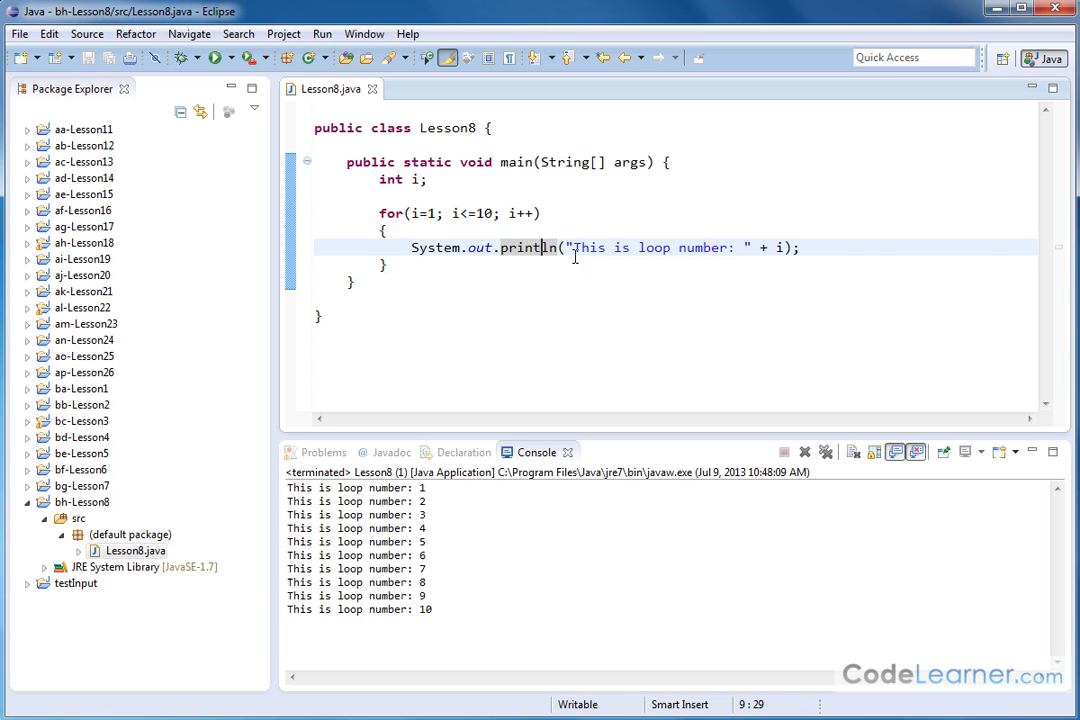
pyautogui.moveTo(530, 248)
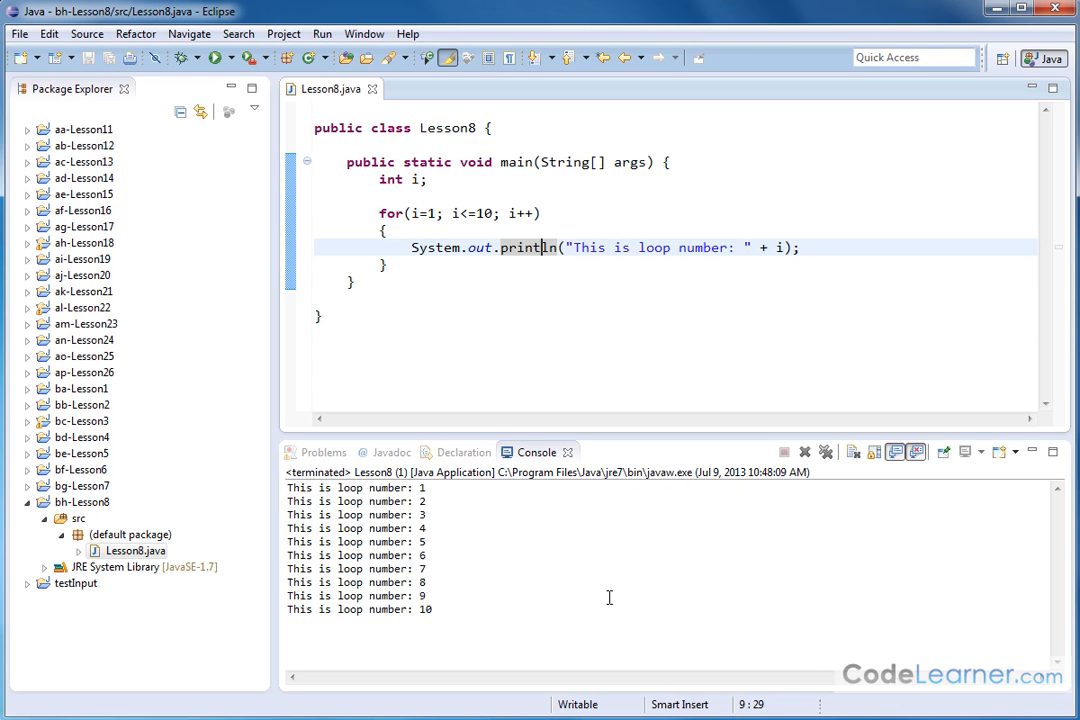
pyautogui.moveTo(576, 364)
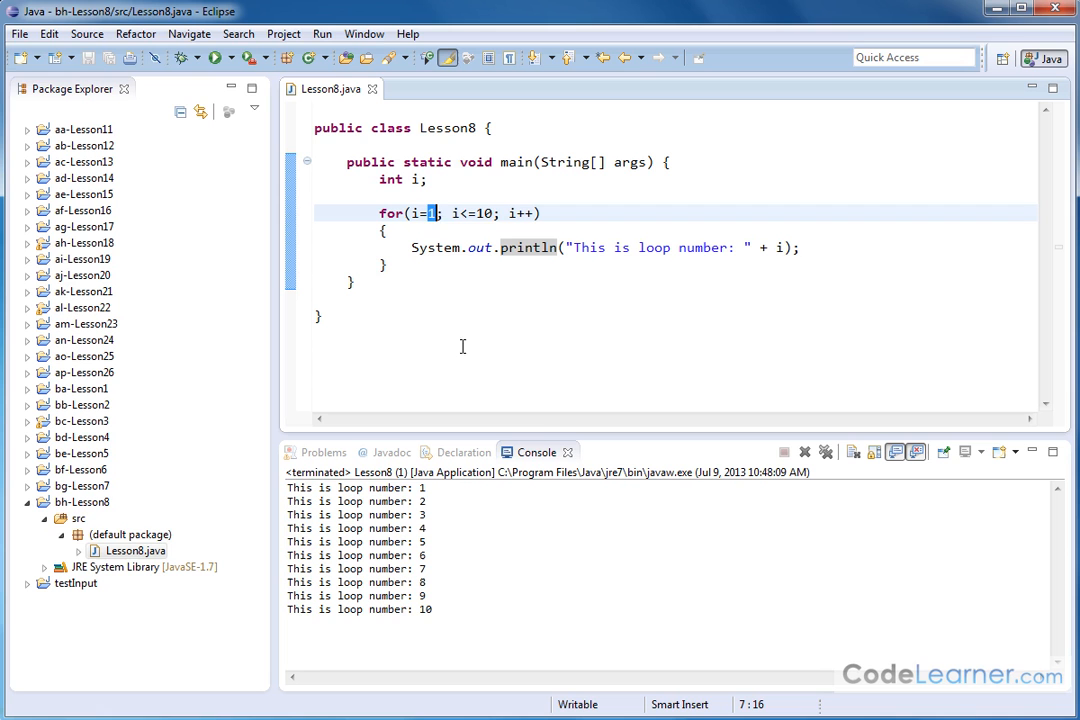
pyautogui.doubleClick(484, 212)
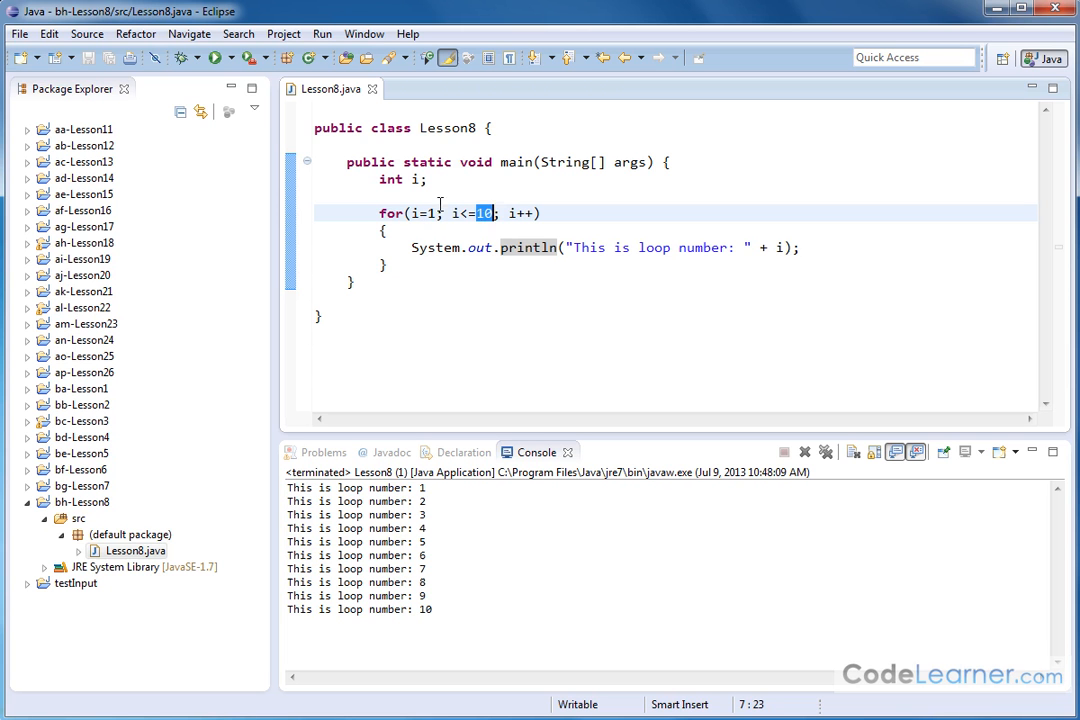
pyautogui.moveTo(484, 280)
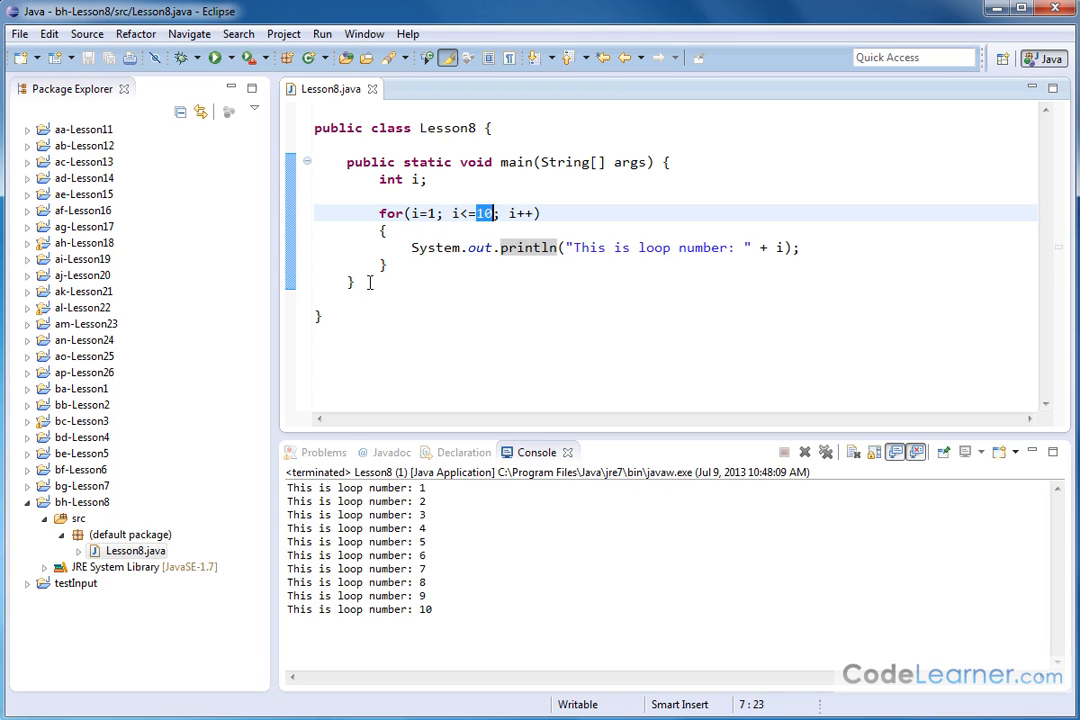
pyautogui.moveTo(478, 288)
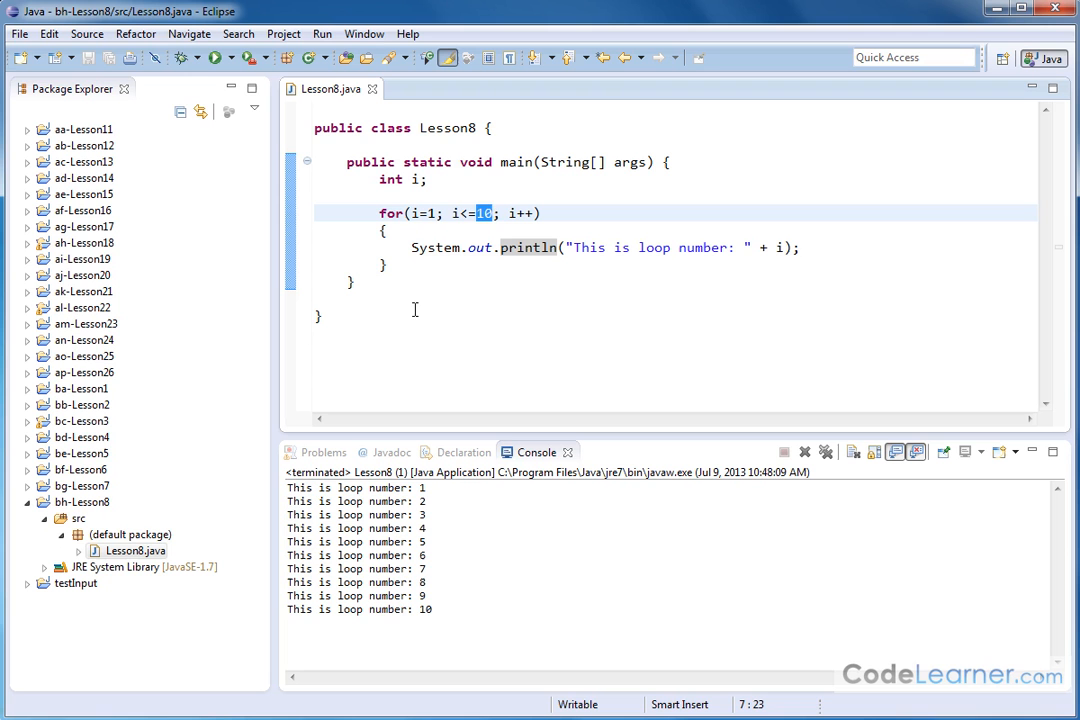
pyautogui.moveTo(408, 304)
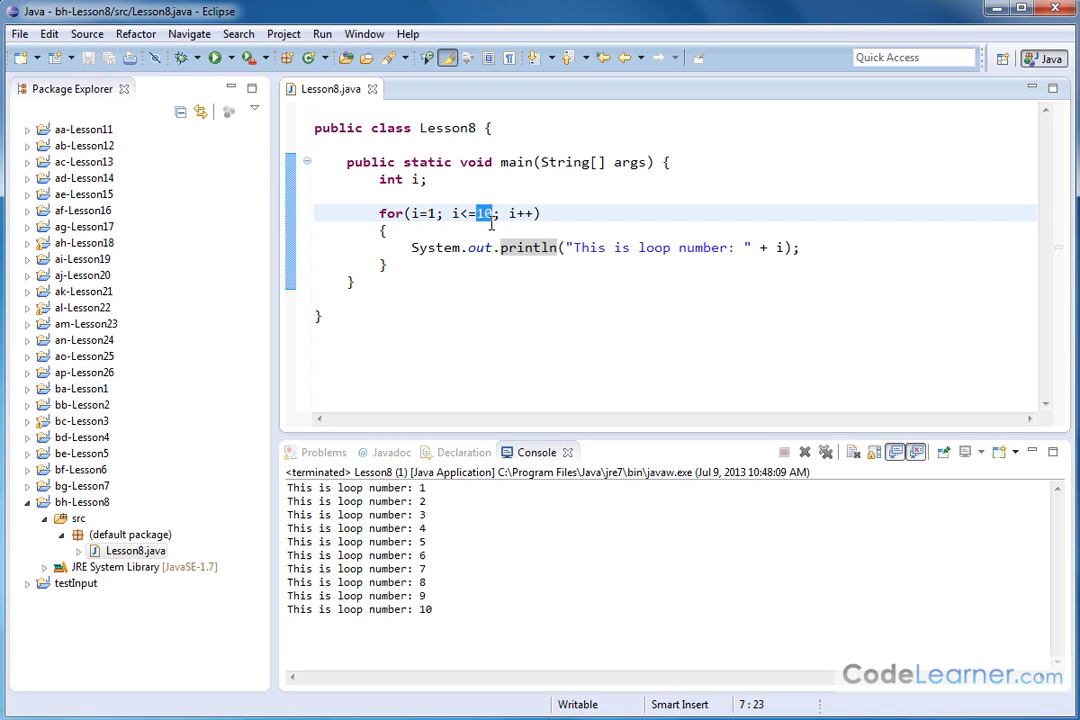
pyautogui.moveTo(848, 240)
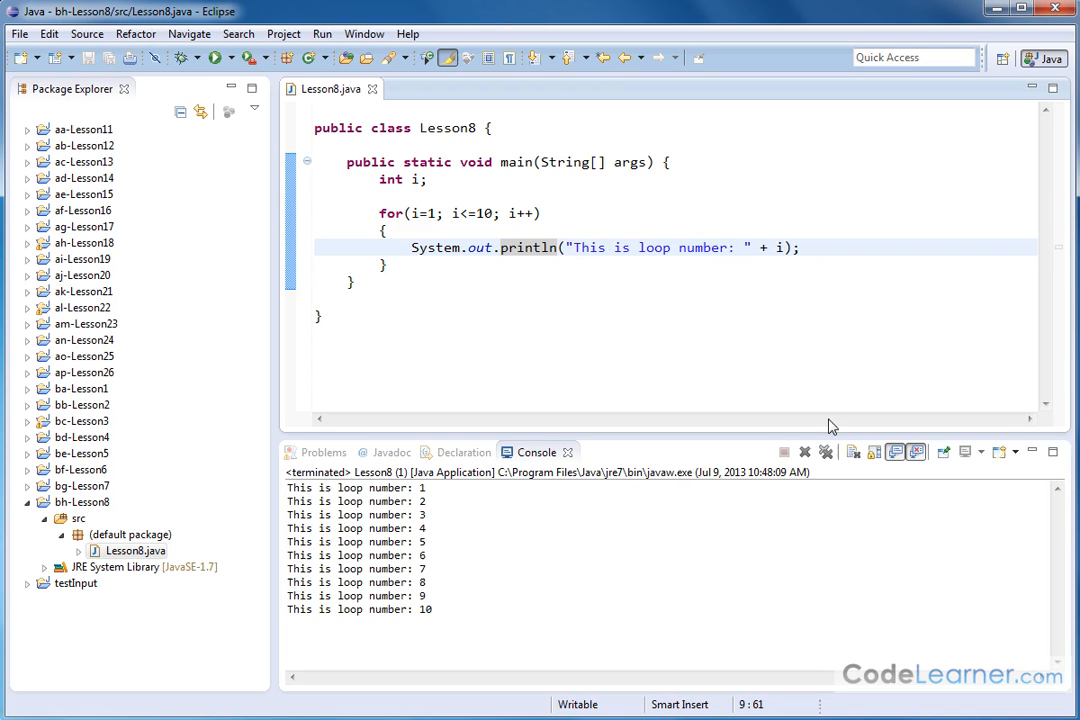
# Step: Insert 'if(i==7) break;' on a new line above the println inside the loop
pyautogui.click(738, 248)
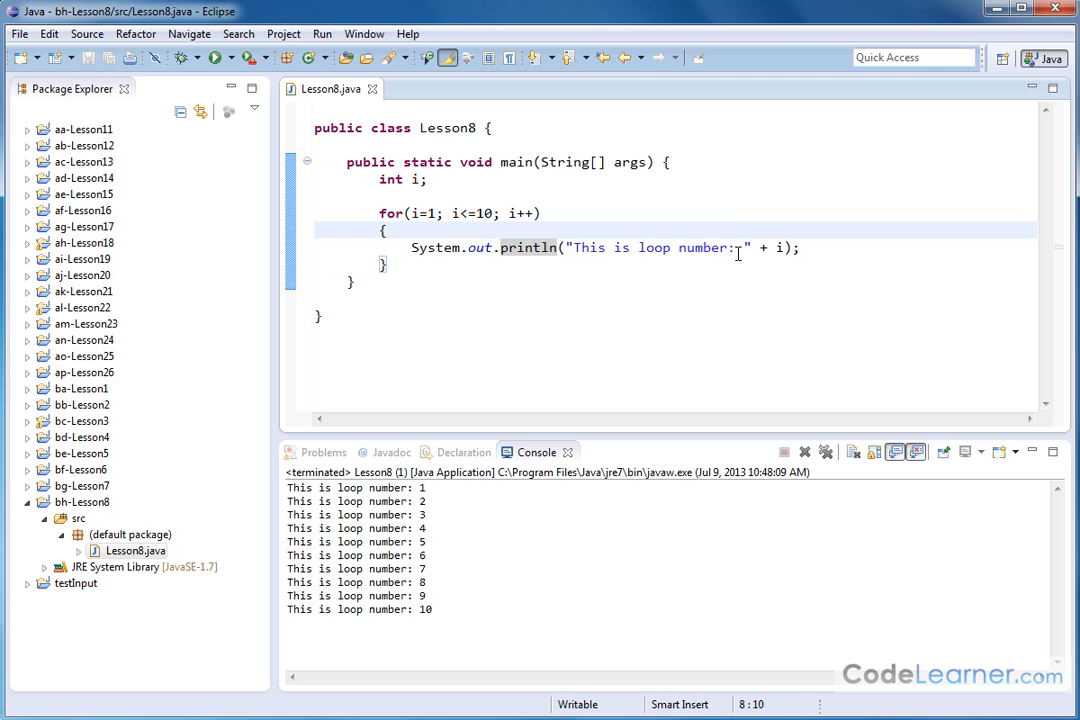
pyautogui.press('Return')
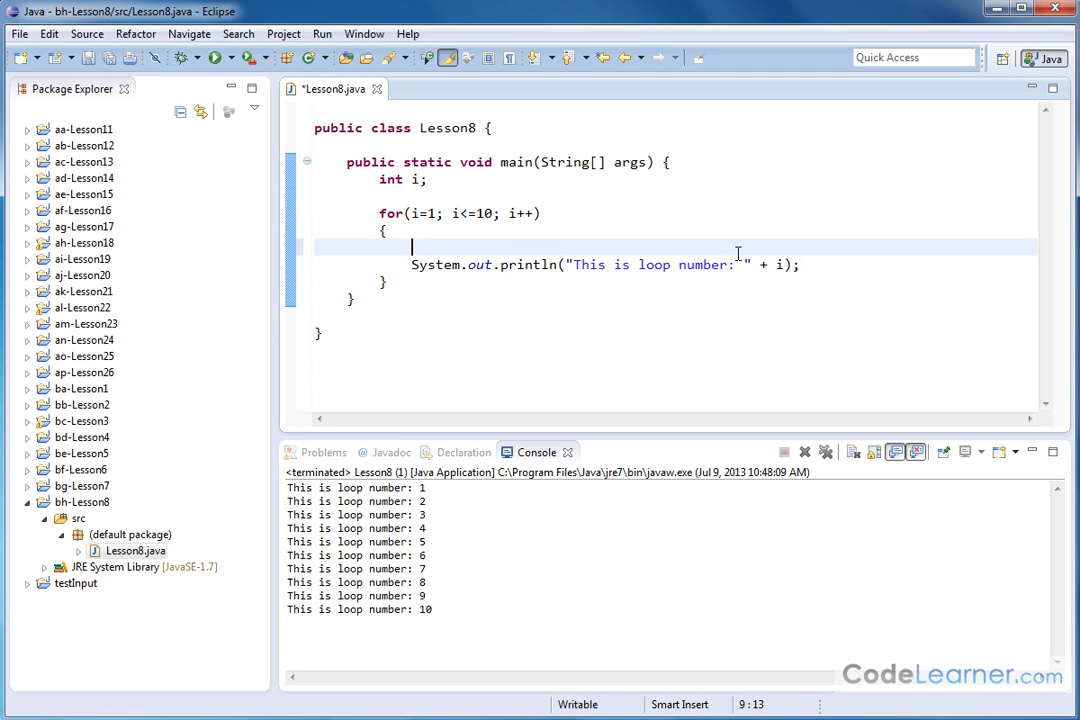
pyautogui.write('if(i)')
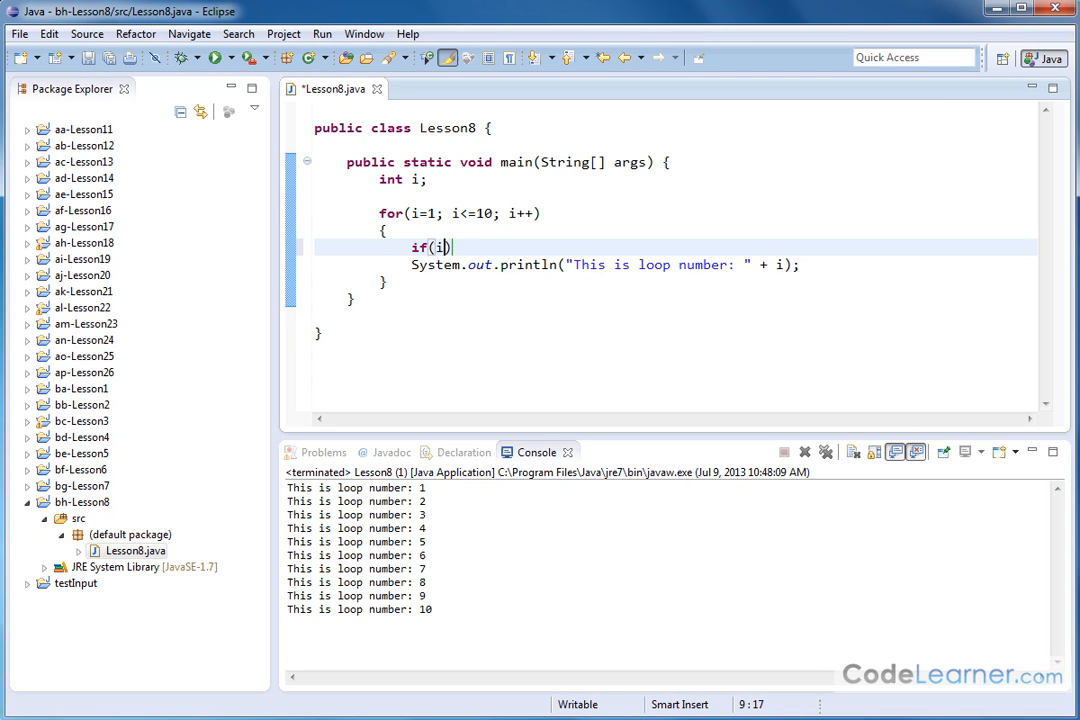
pyautogui.write('==7)')
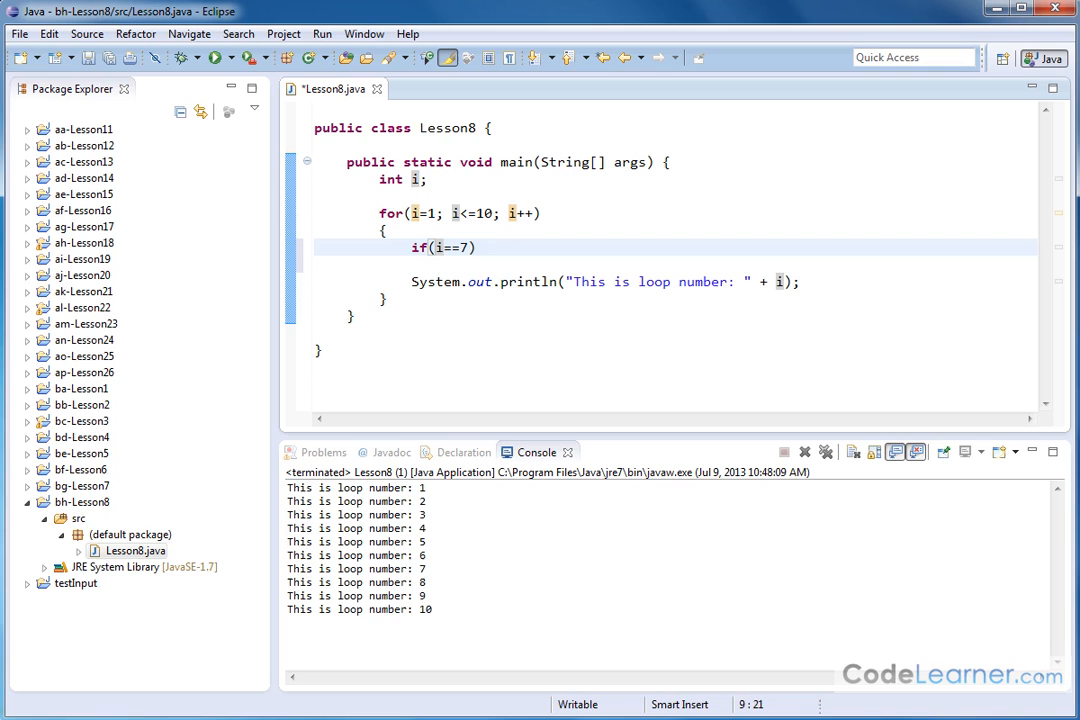
pyautogui.write('break;')
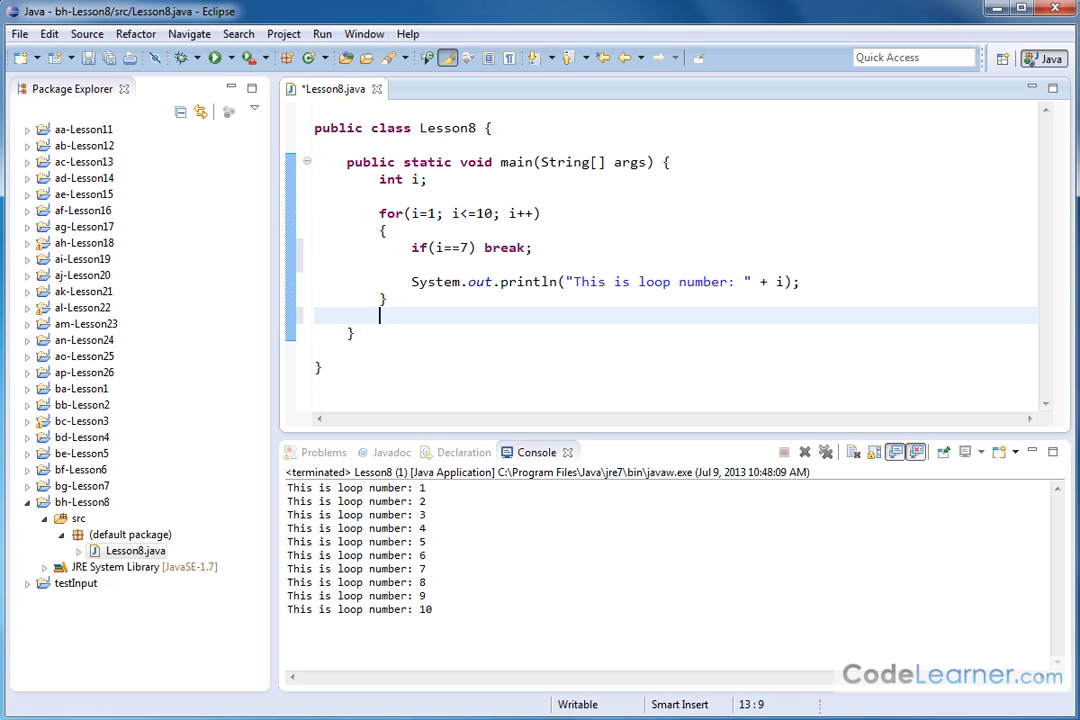
# Step: Add System.out.println("All looping is now done."); after the loop
pyautogui.press('Return')
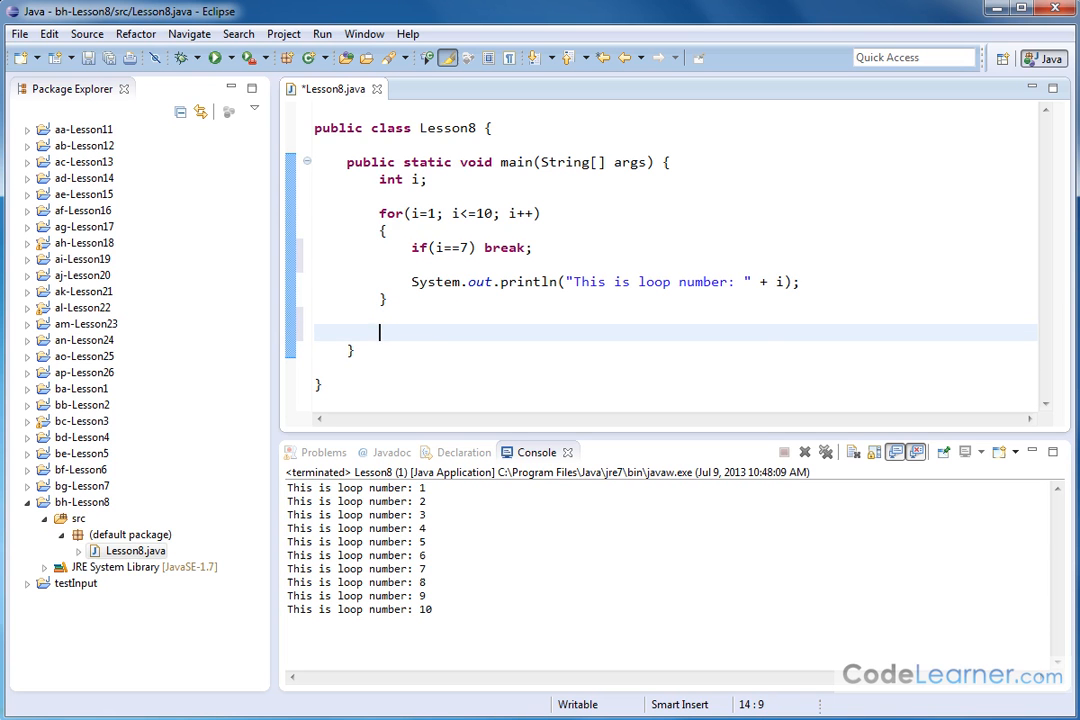
pyautogui.write('System.out.println("");')
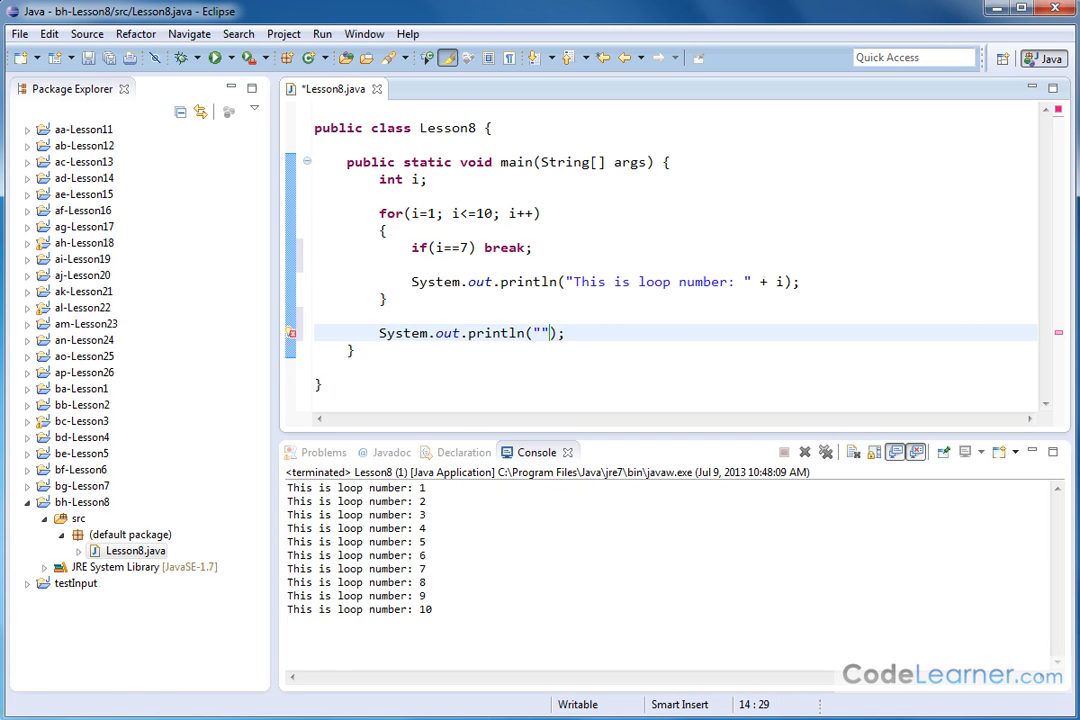
pyautogui.write('All looping is now done.')
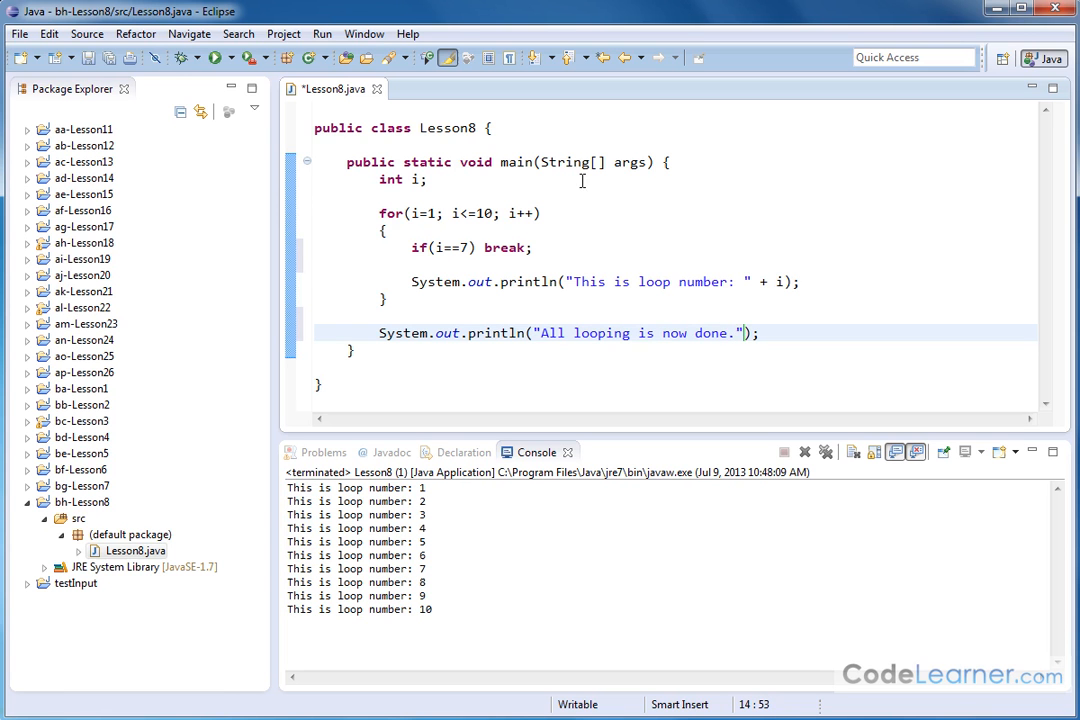
# Step: Comment out the if/break line with // and run to print 1–10 plus the done message
pyautogui.write('//')
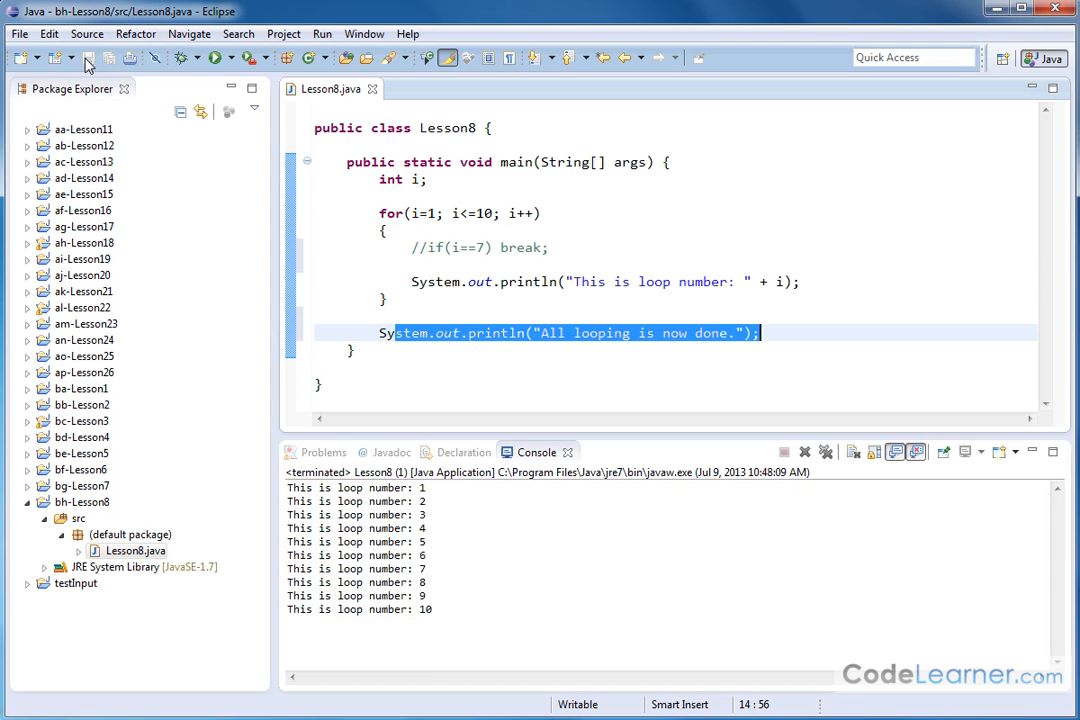
pyautogui.click(210, 56)
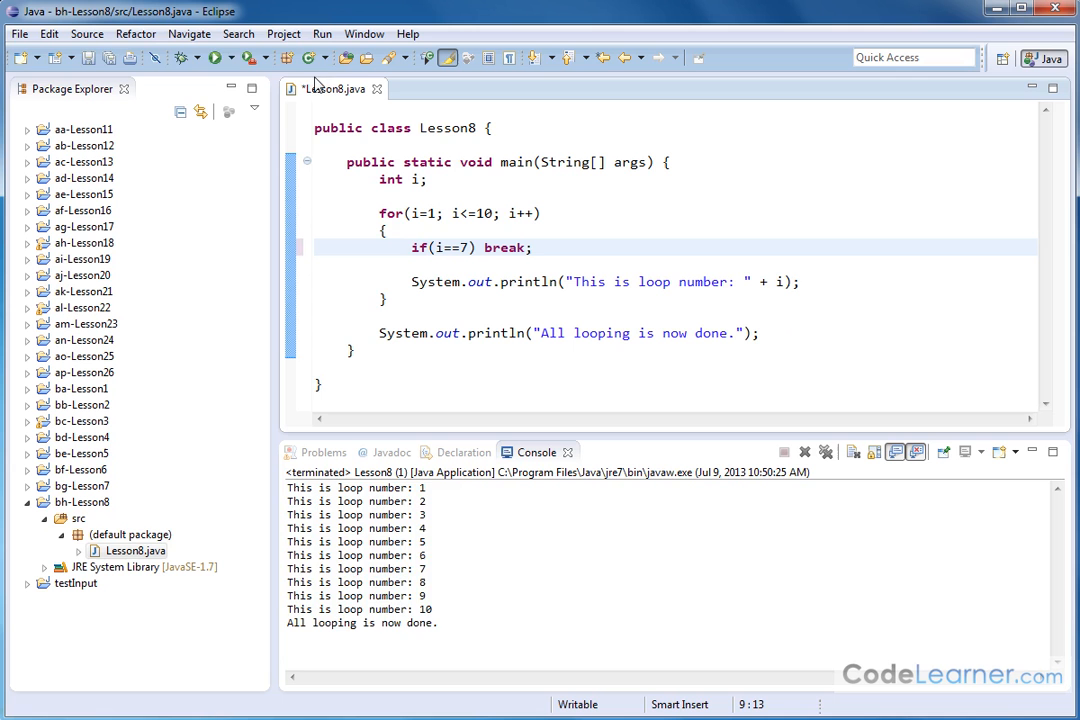
# Step: Run Lesson8 with the break active, printing loop numbers 1–6 then 'All looping is now done.'
pyautogui.click(212, 56)
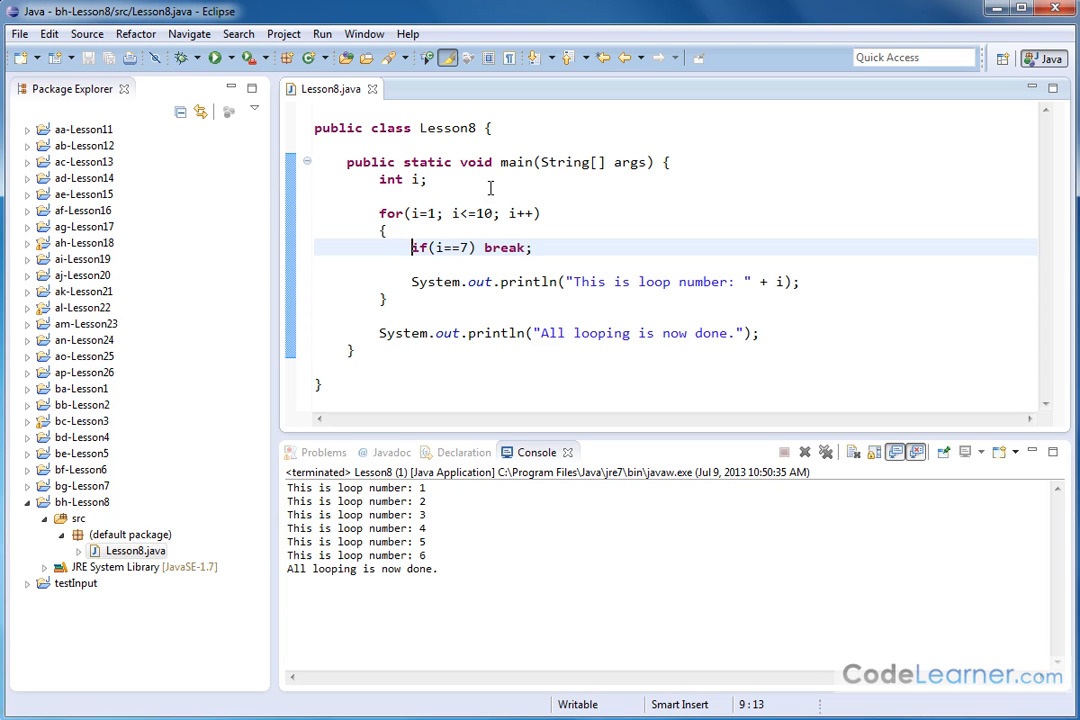
pyautogui.moveTo(460, 212)
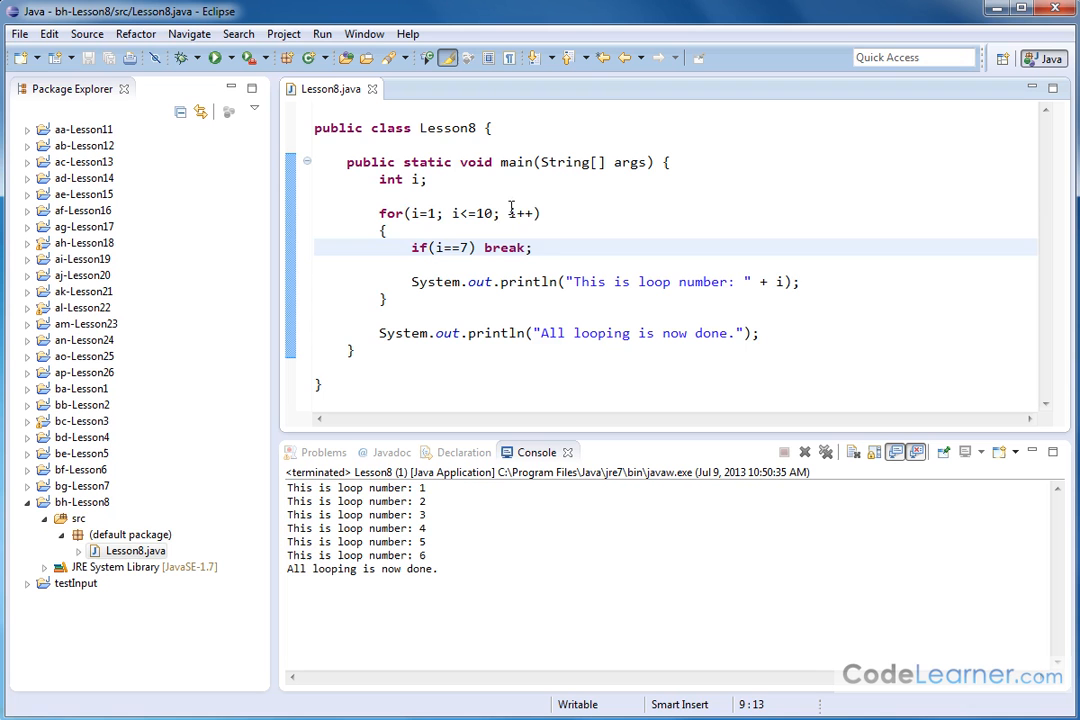
pyautogui.doubleClick(520, 212)
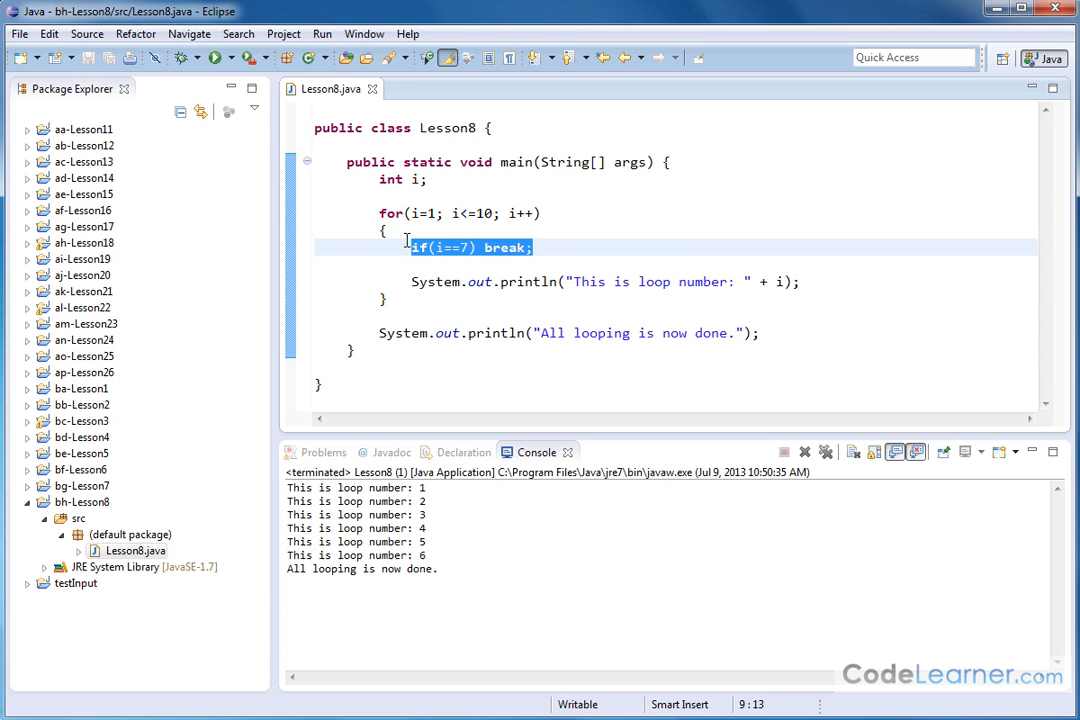
# Step: Move the if/break line below the println and rerun so loop numbers 1–7 print
pyautogui.press('Delete')
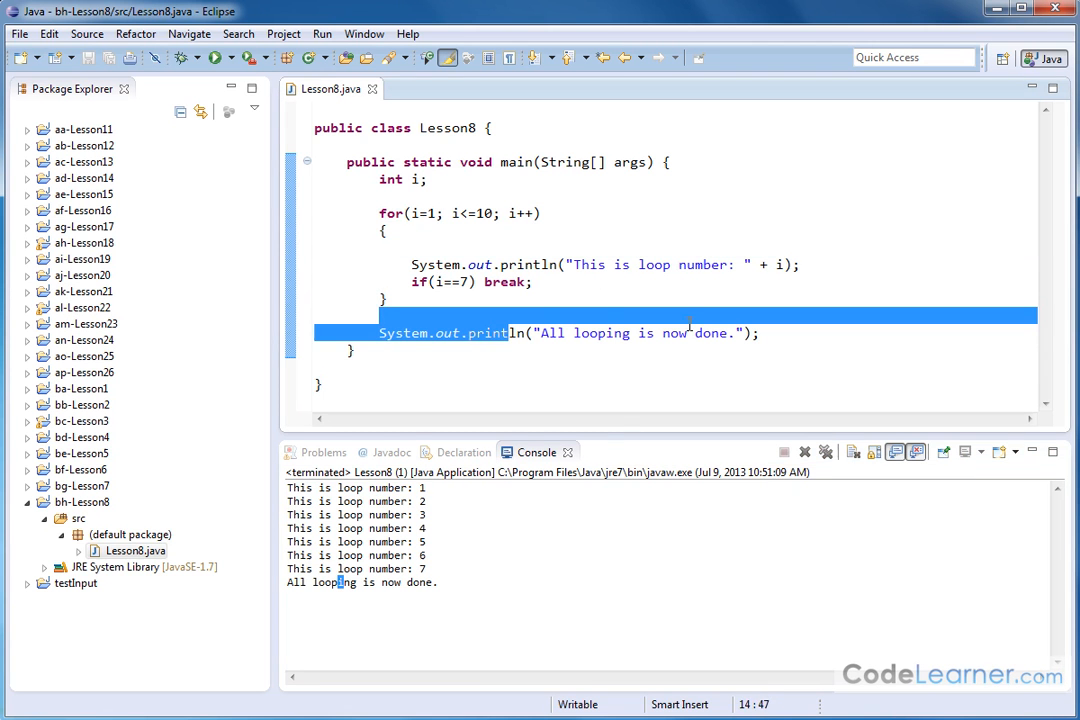
pyautogui.click(596, 332)
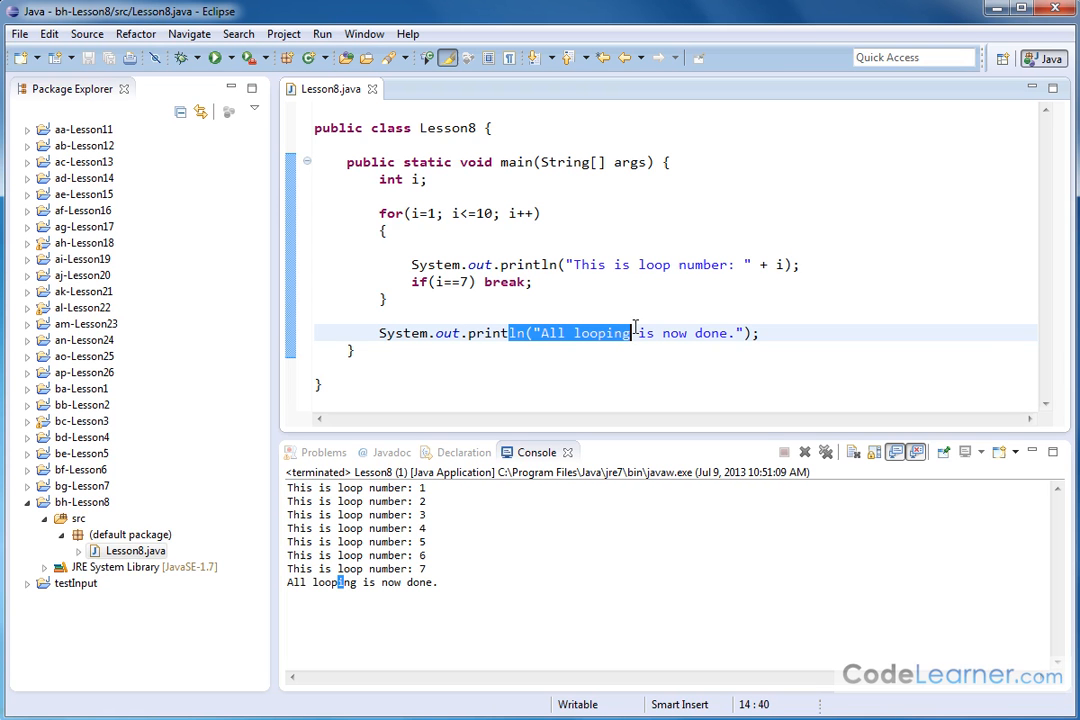
pyautogui.moveTo(712, 288)
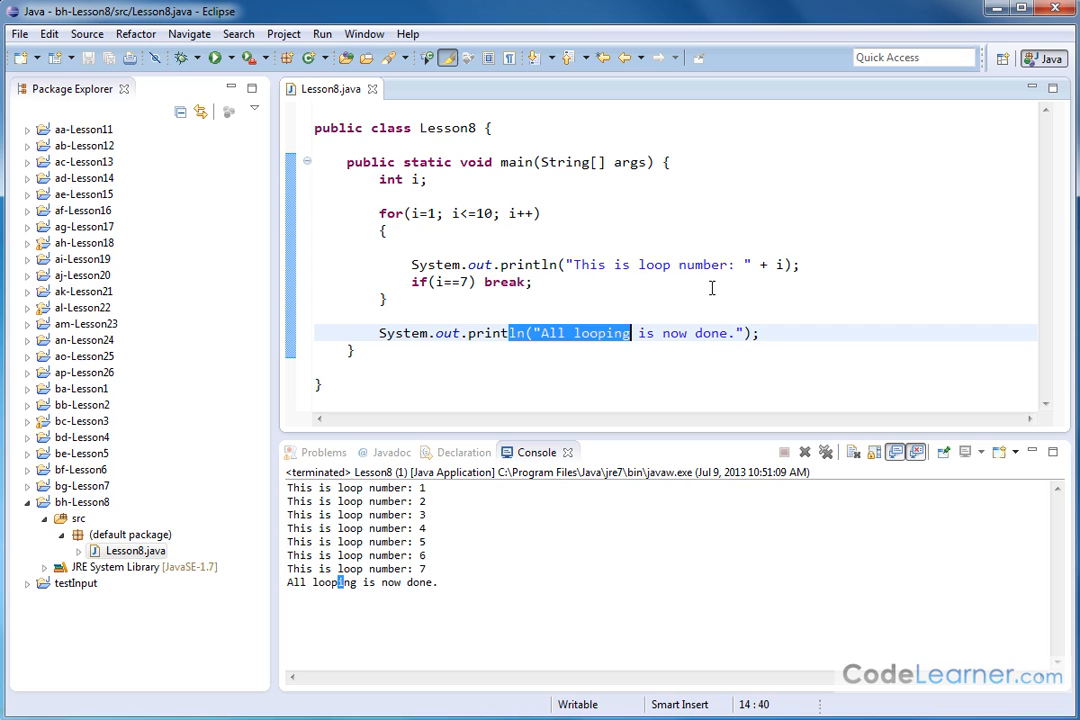
pyautogui.click(484, 280)
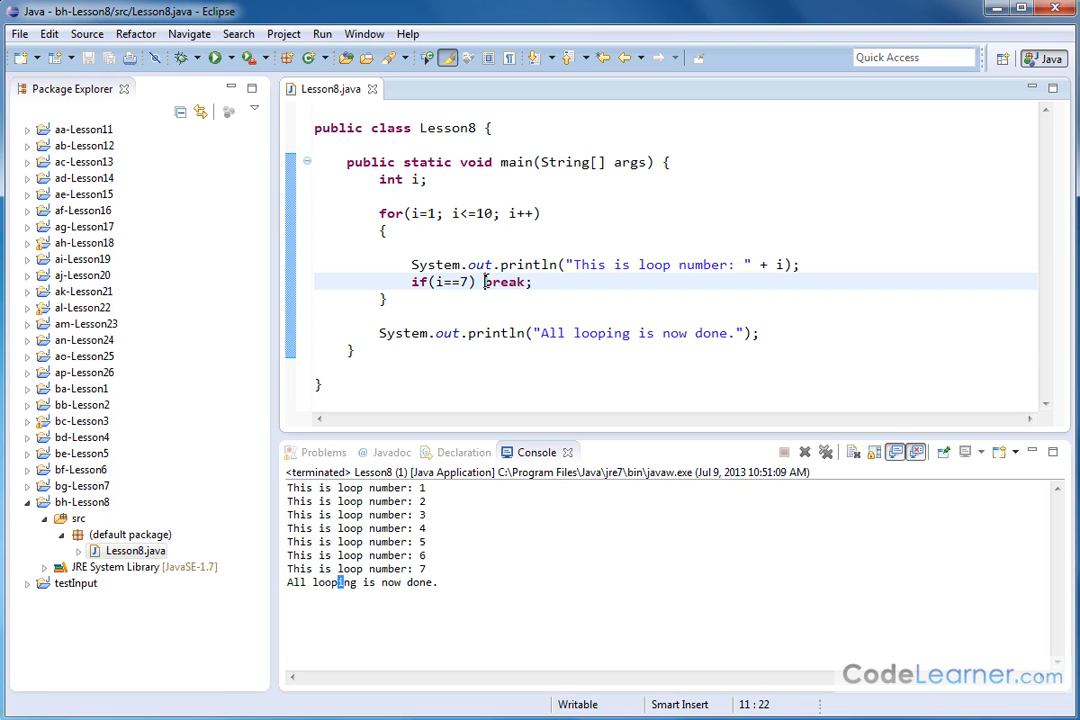
pyautogui.doubleClick(504, 280)
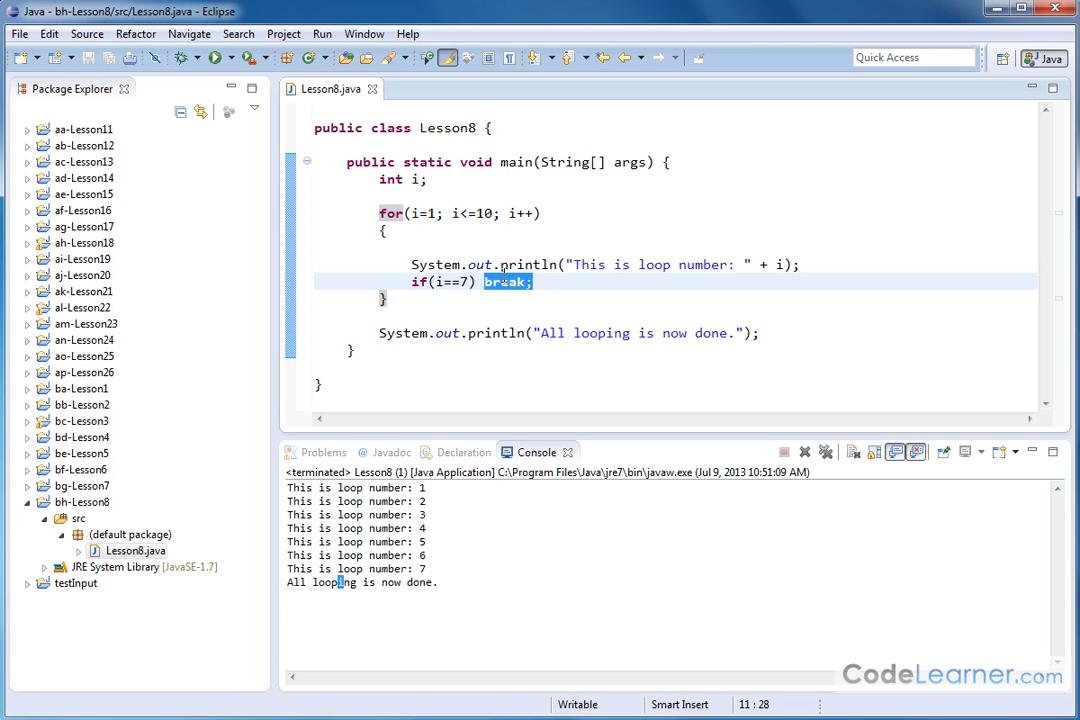